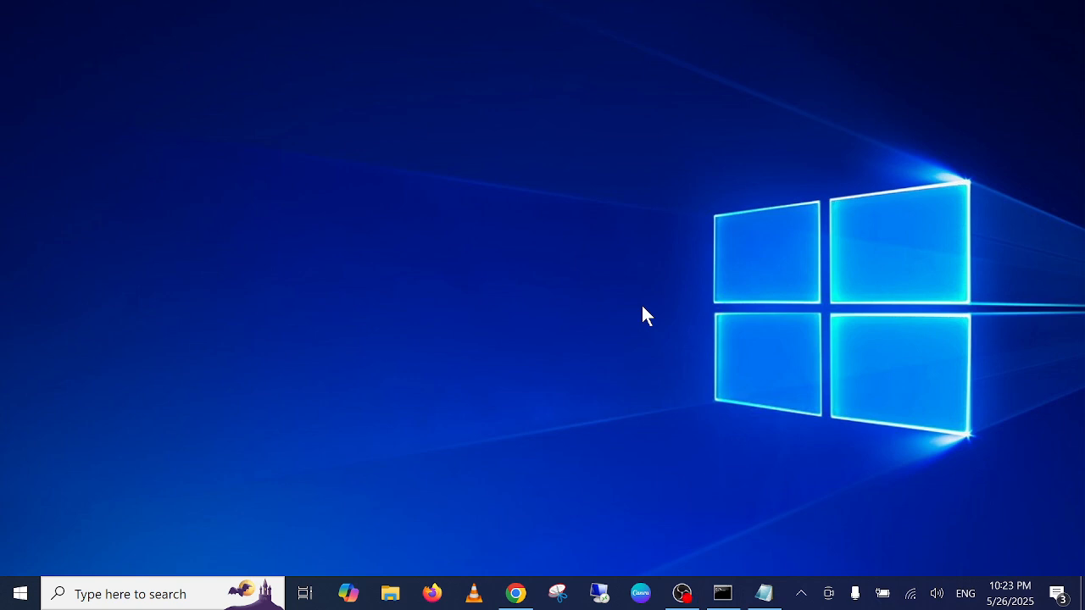
Step: Open the Windows Security dashboard from the hidden system tray icons
click(800, 593)
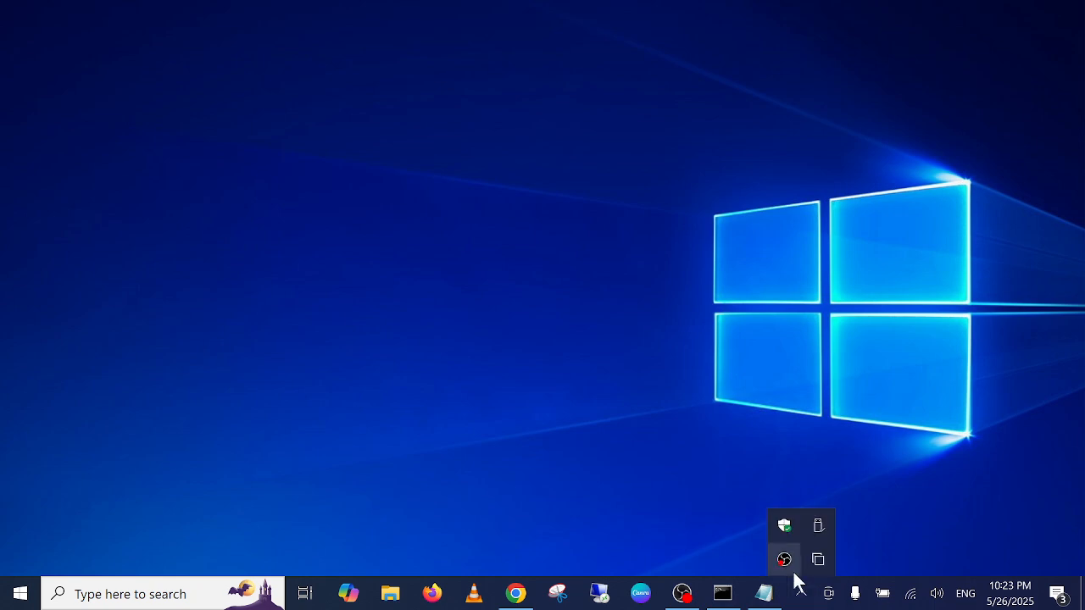
mouse_move(784, 526)
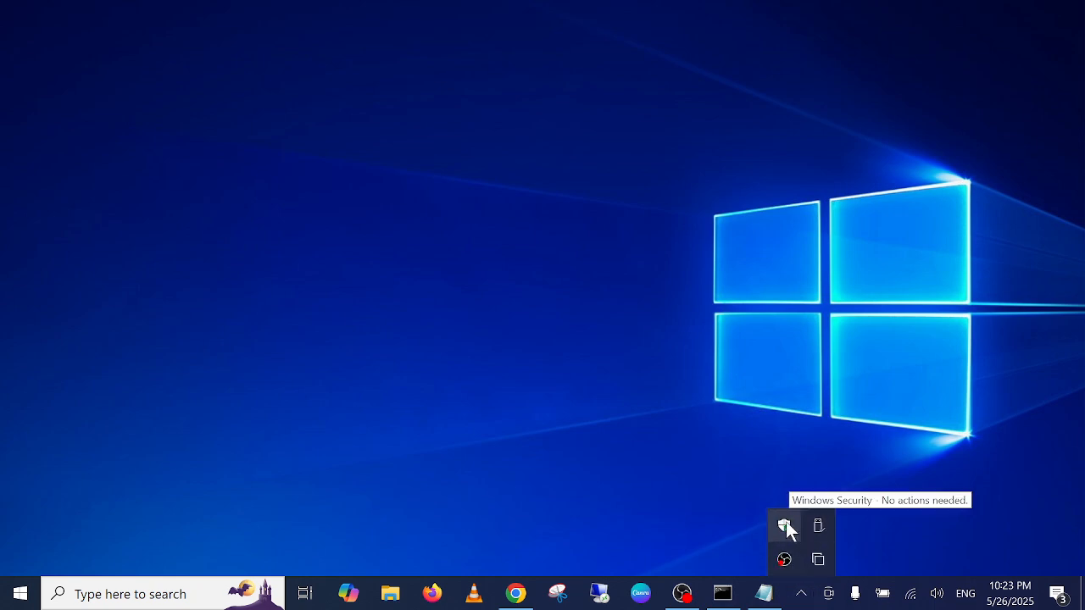
right_click(784, 526)
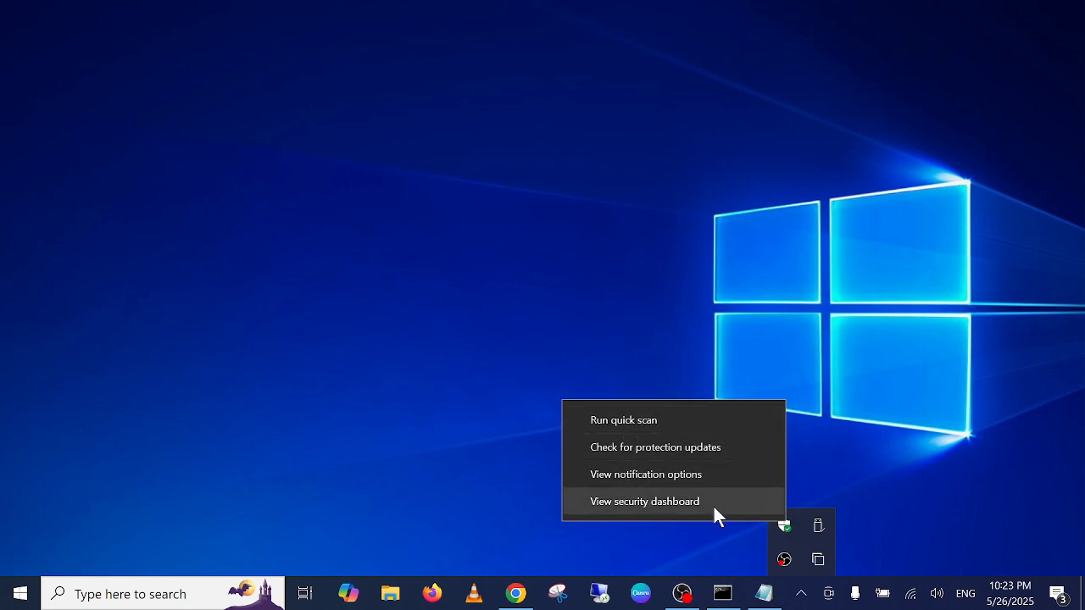
click(644, 501)
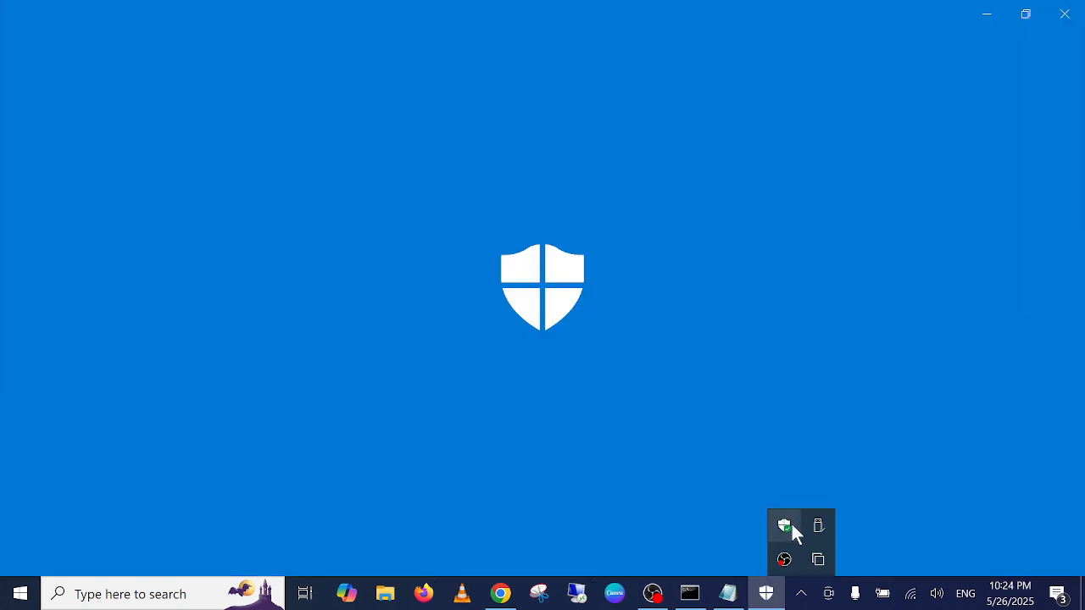
click(784, 525)
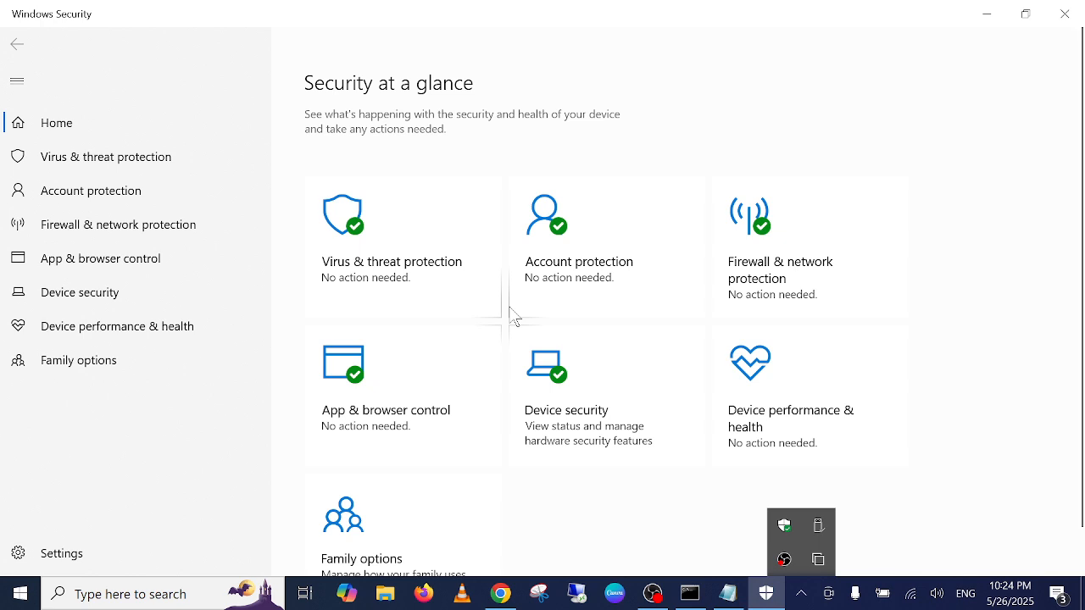
mouse_move(66, 157)
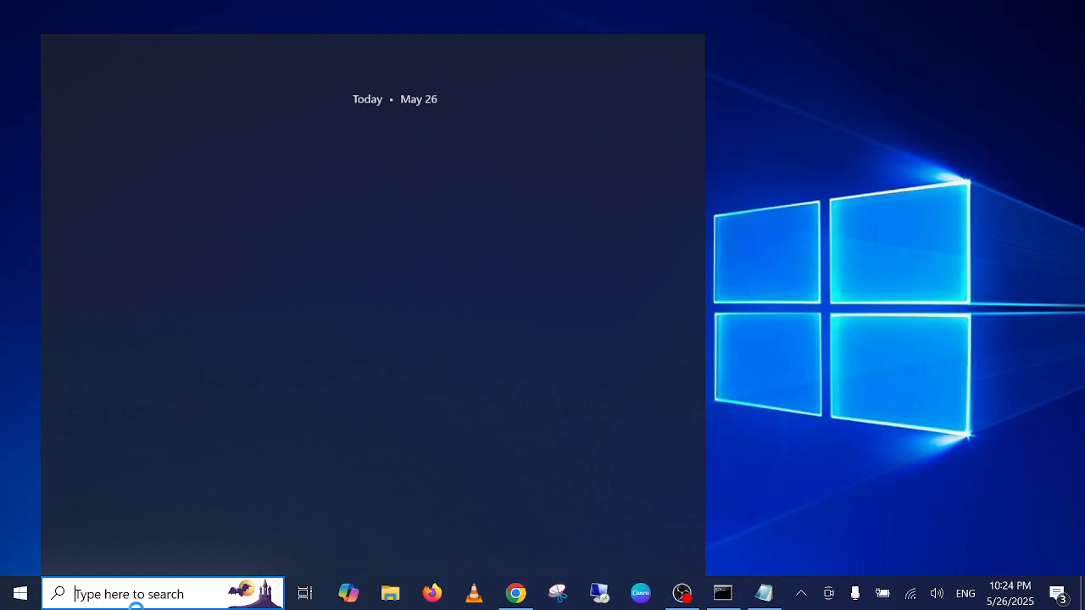
Step: Search Windows for 'cmd' to find Command Prompt
click(19, 594)
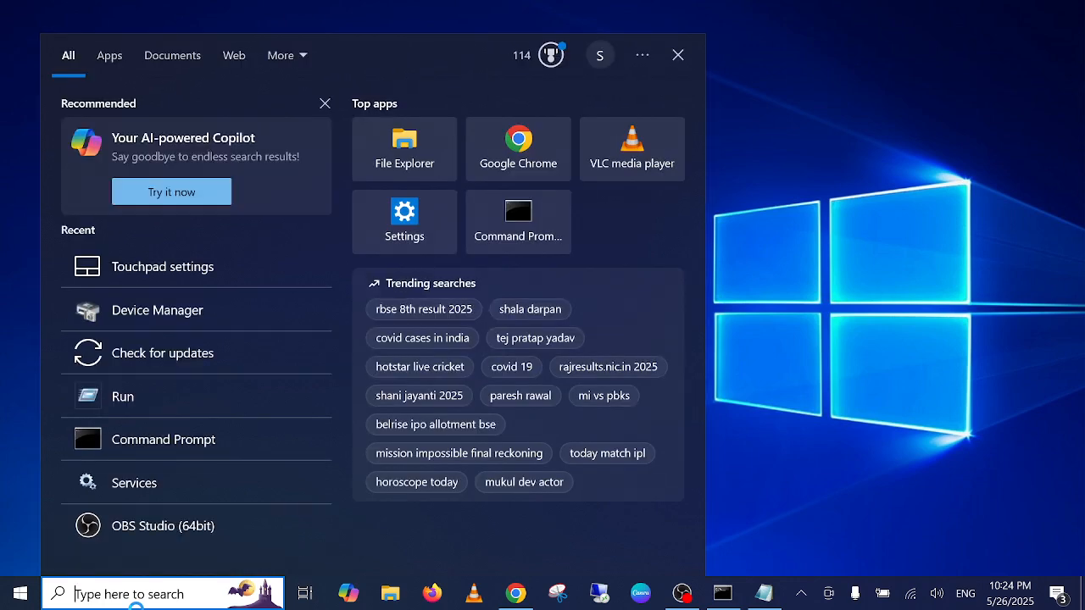
text(cmd)
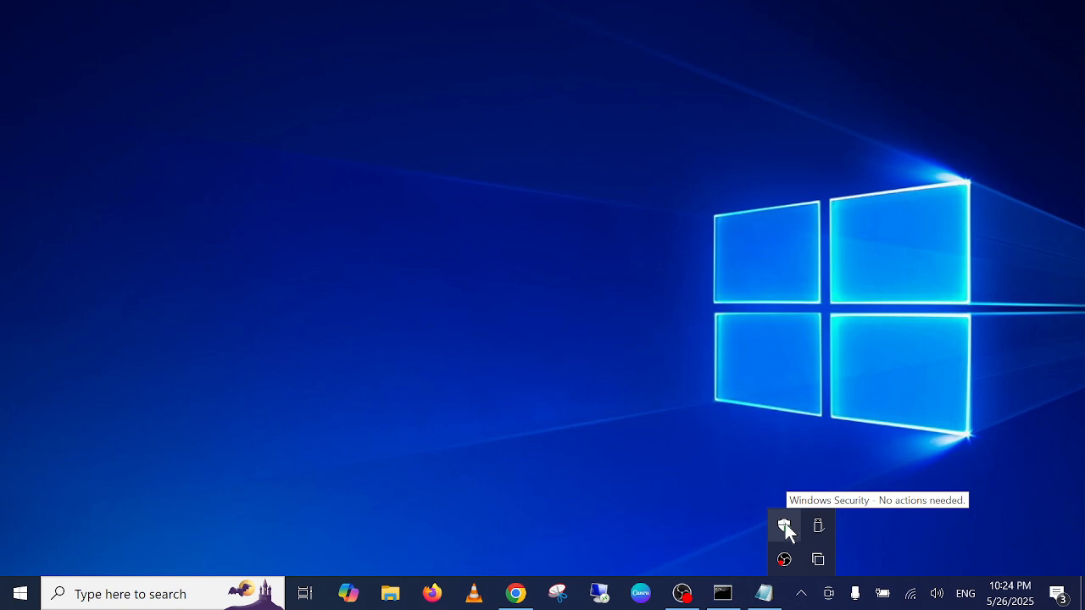
mouse_move(613, 536)
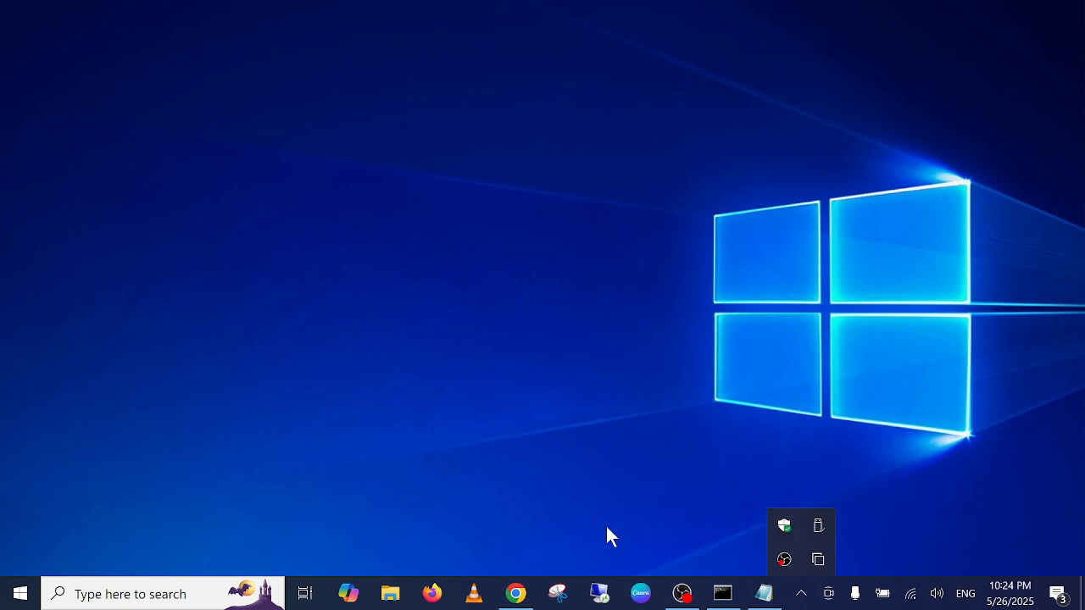
text(cmd)
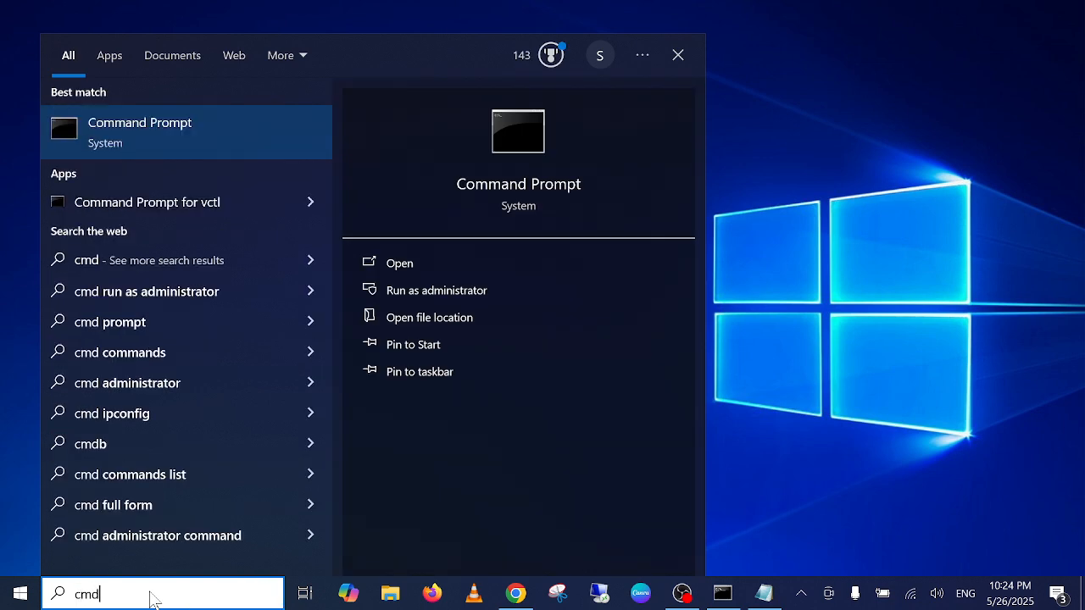
mouse_move(407, 308)
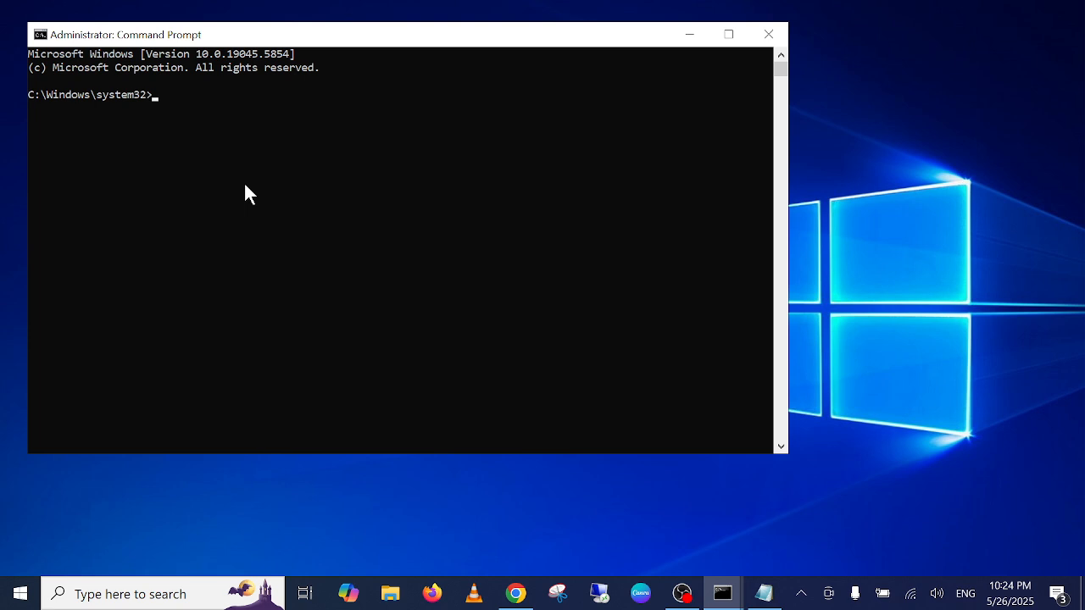
Step: Run sfc /scannow and select the 'no integrity violations' result line
text(s)
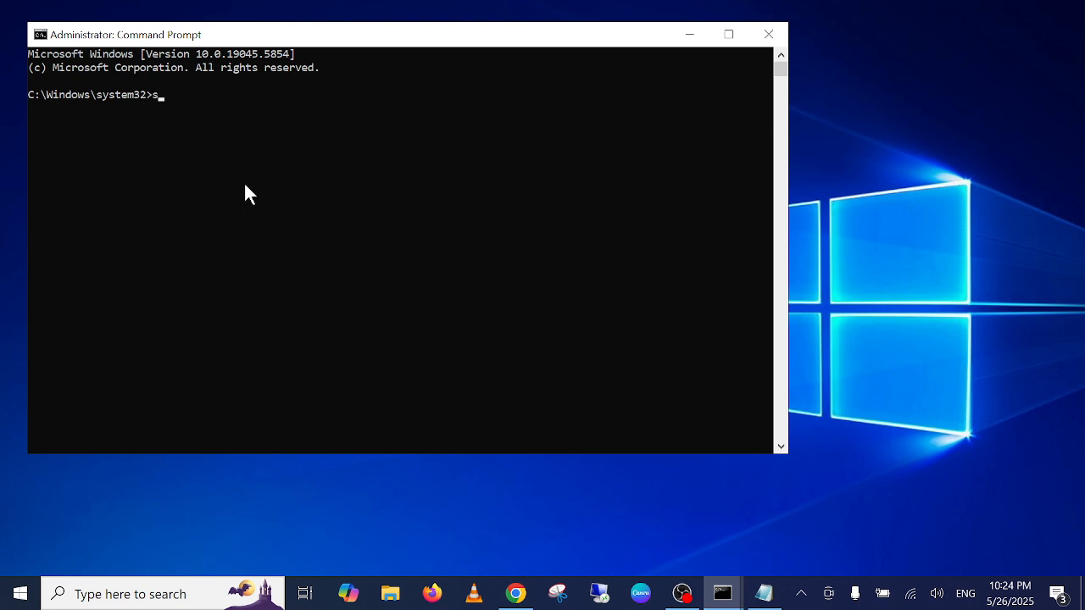
text(fc /)
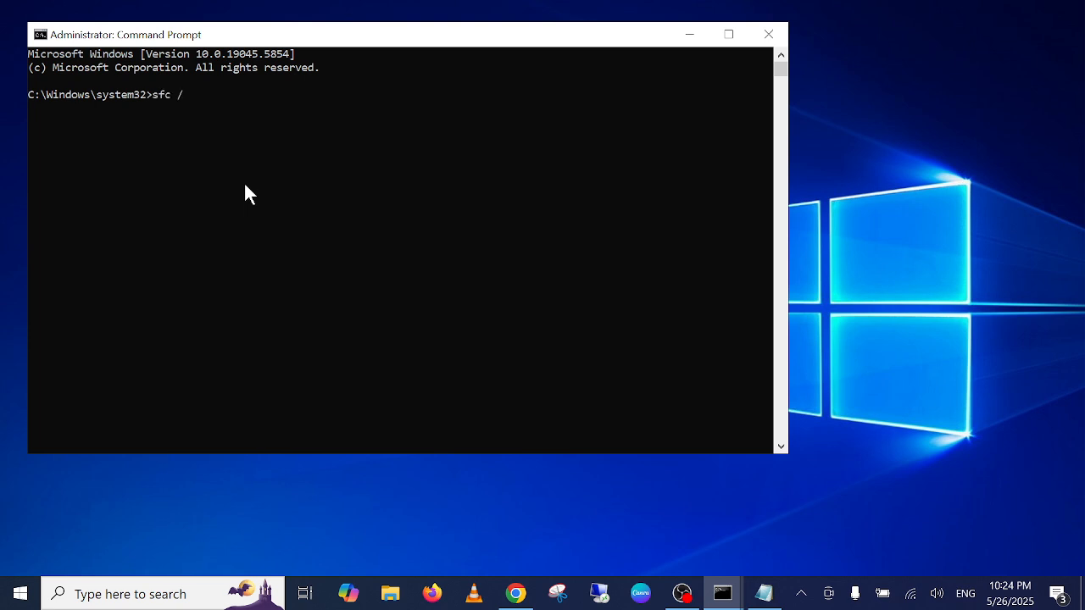
text(scann)
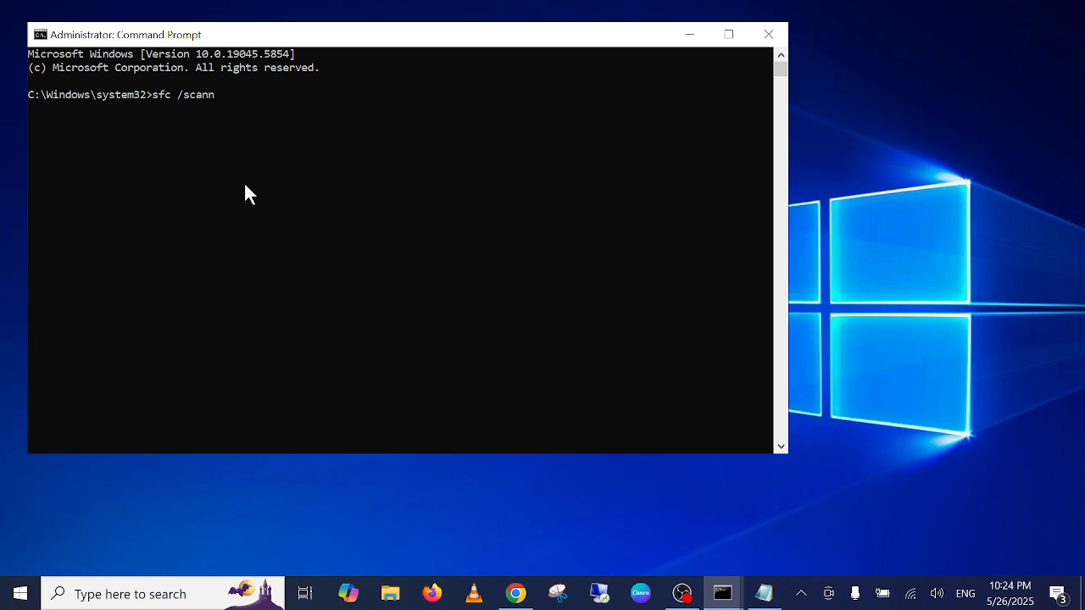
text(ow)
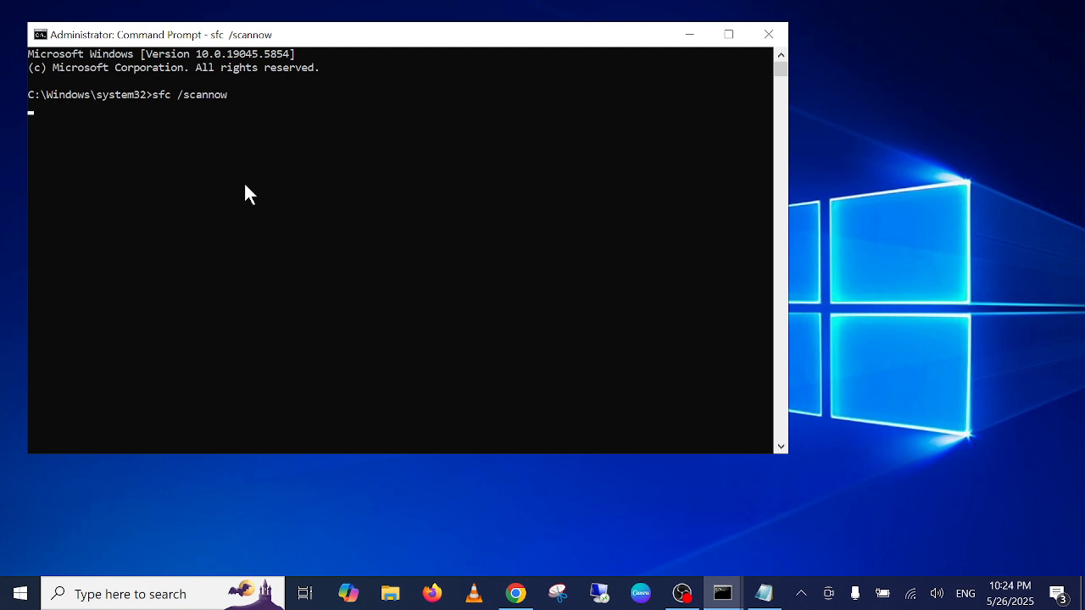
key(enter)
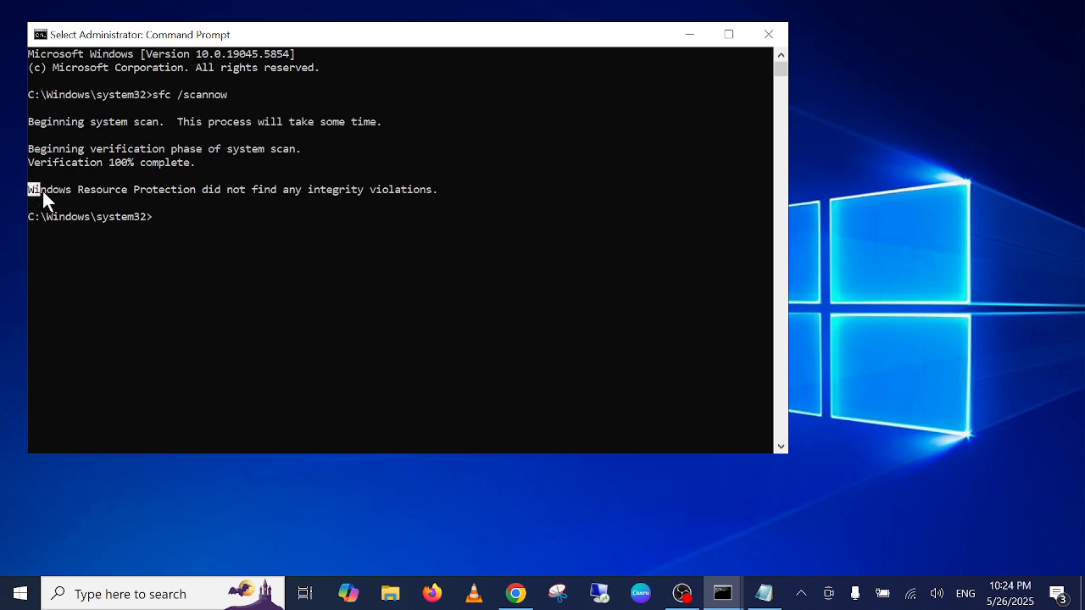
drag(46, 189, 458, 189)
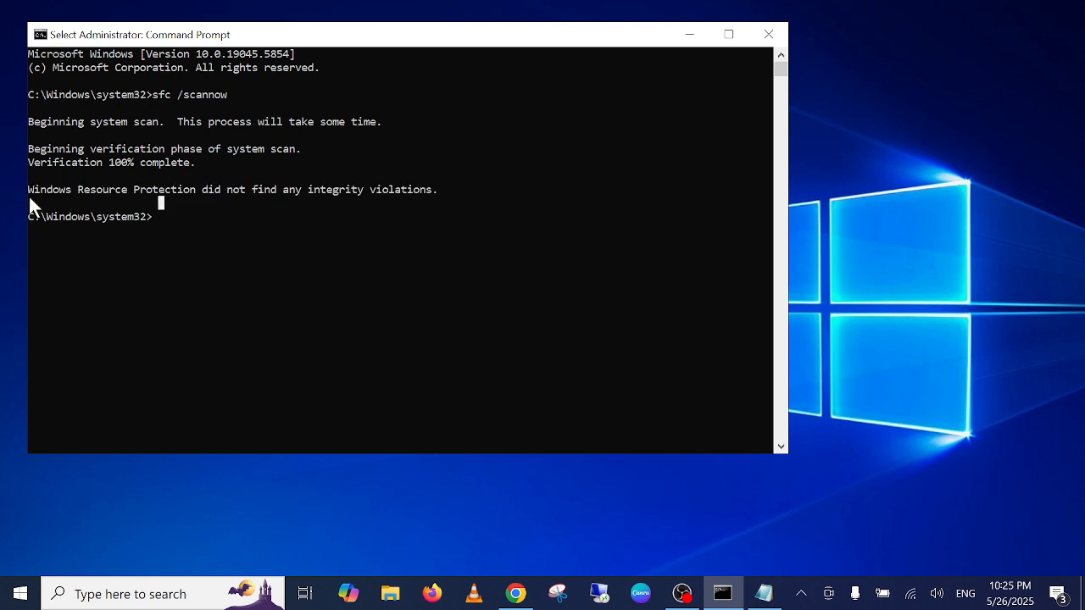
drag(28, 189, 438, 189)
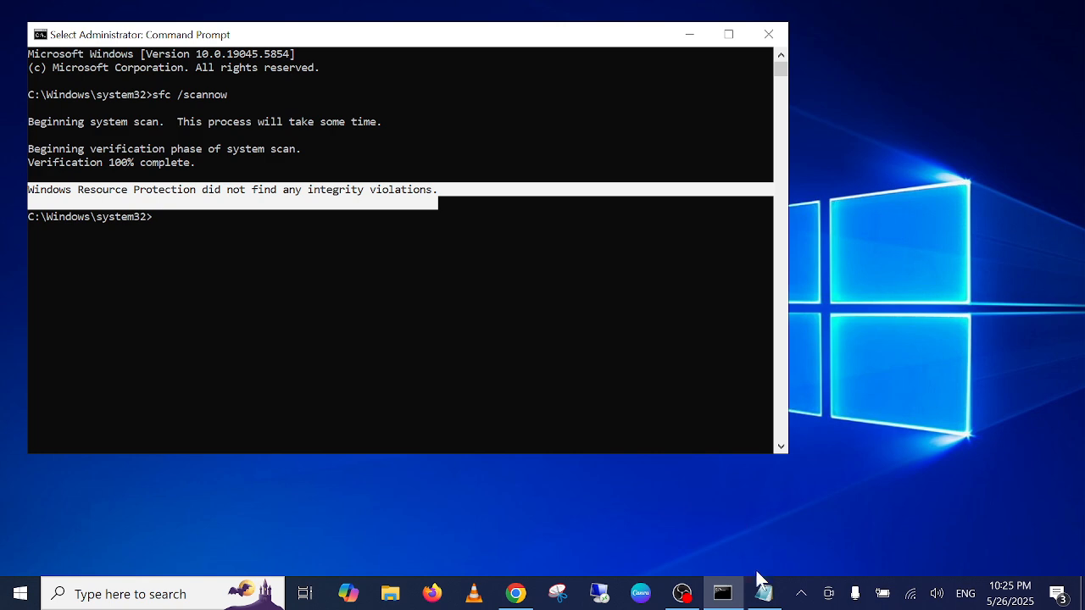
Step: Copy DISM /Online /Cleanup-Image /RestoreHealth from the notes into Command Prompt and run it
click(762, 592)
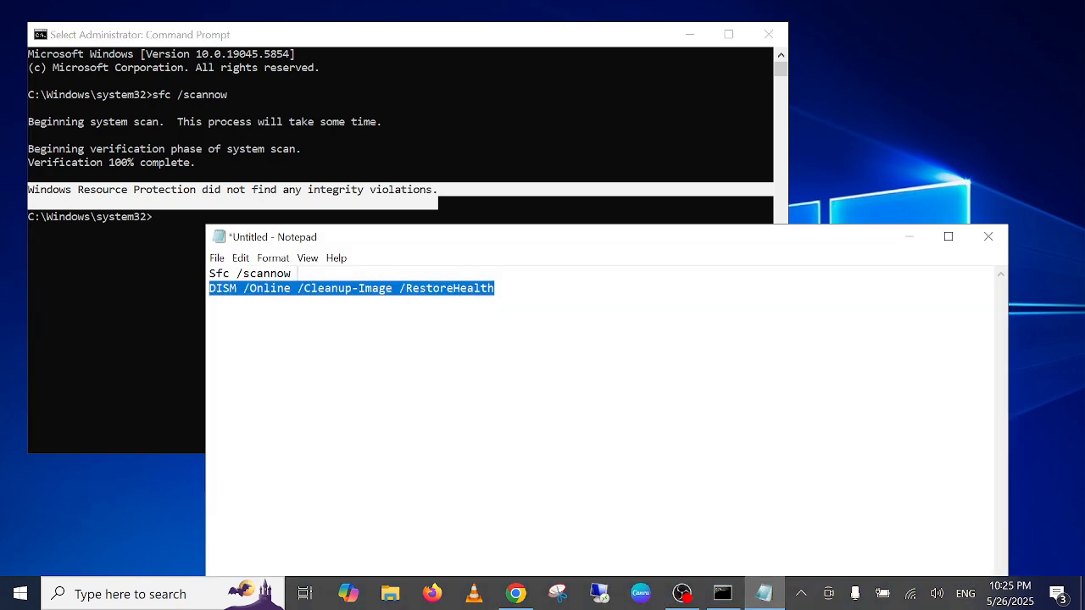
right_click(246, 301)
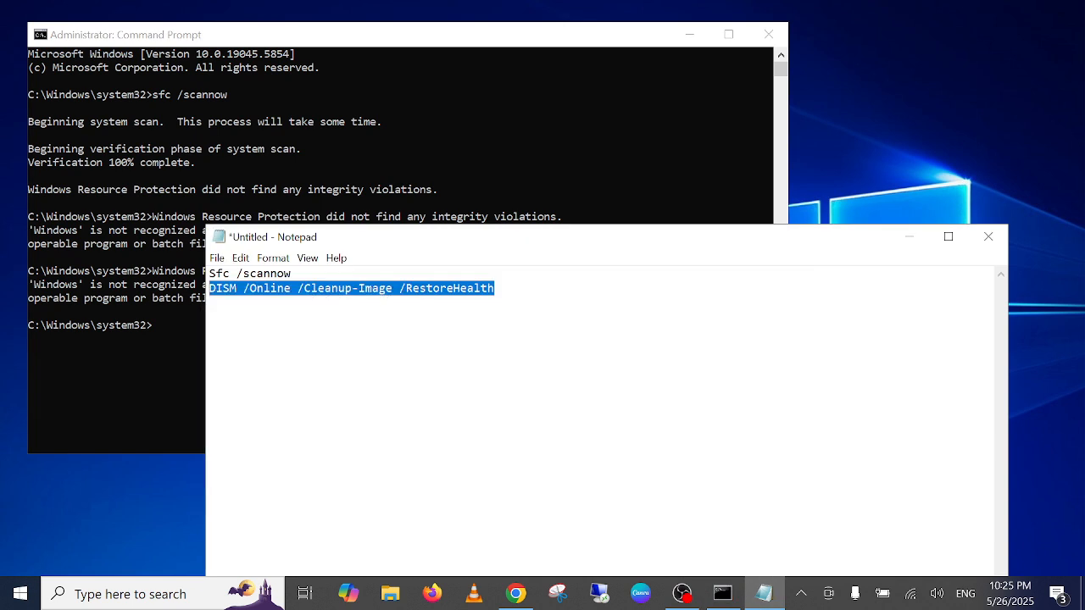
click(195, 381)
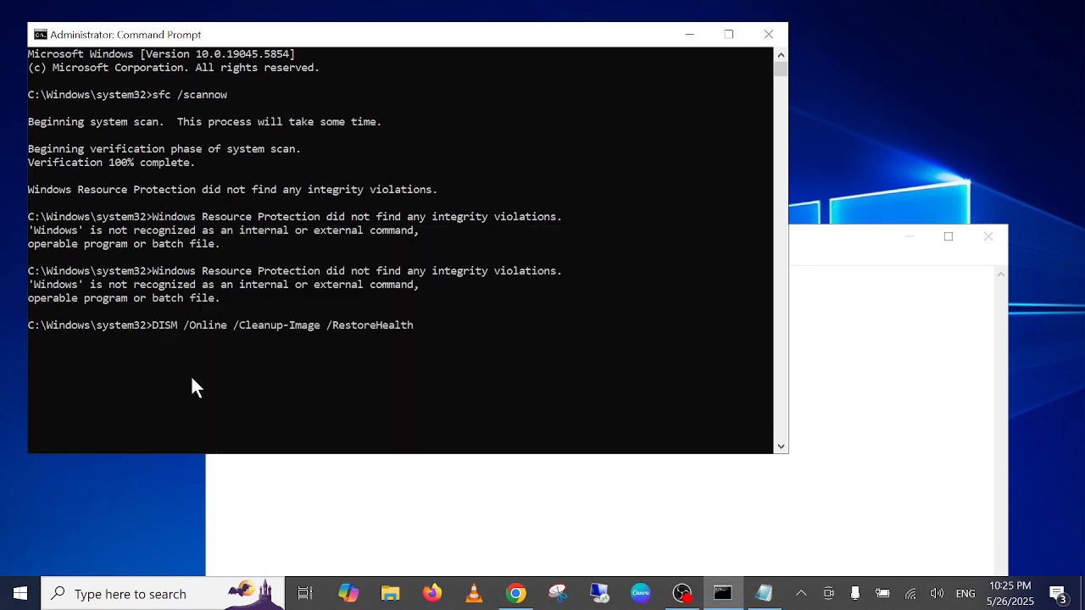
key(enter)
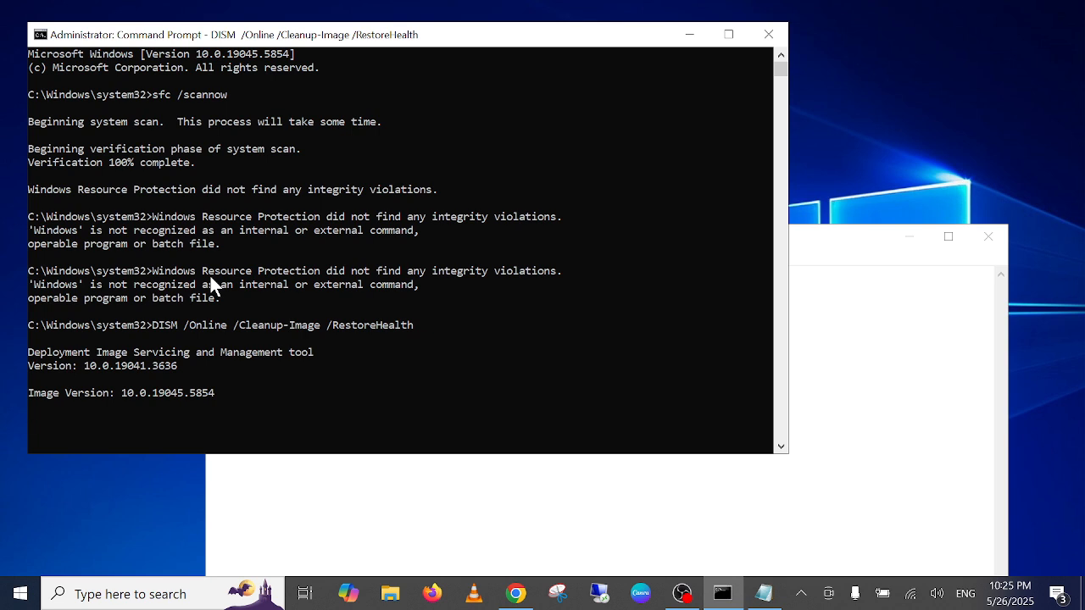
scroll(down, 3)
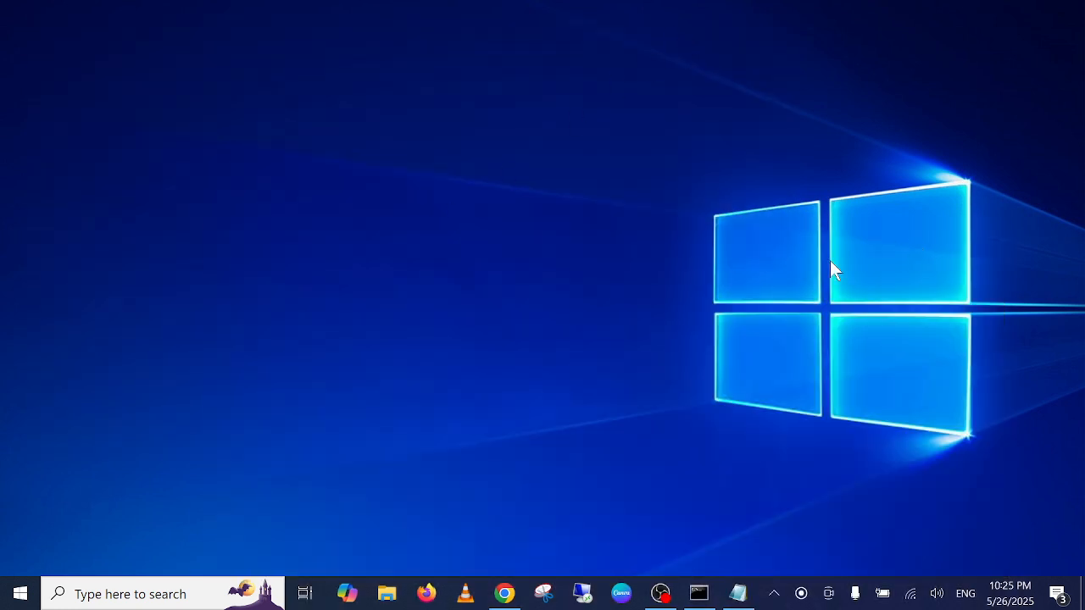
mouse_move(462, 334)
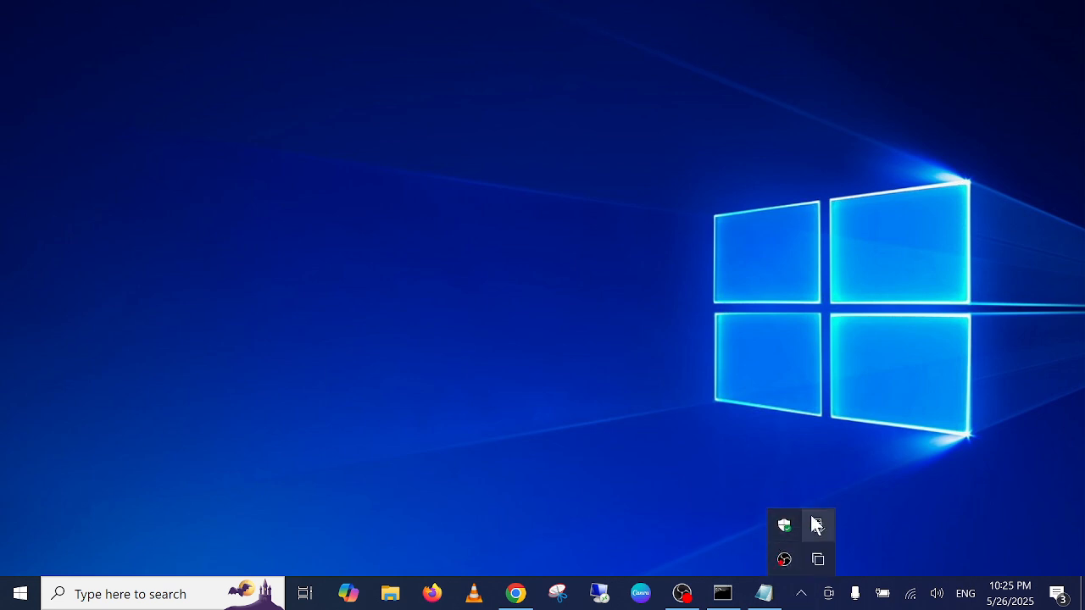
mouse_move(289, 562)
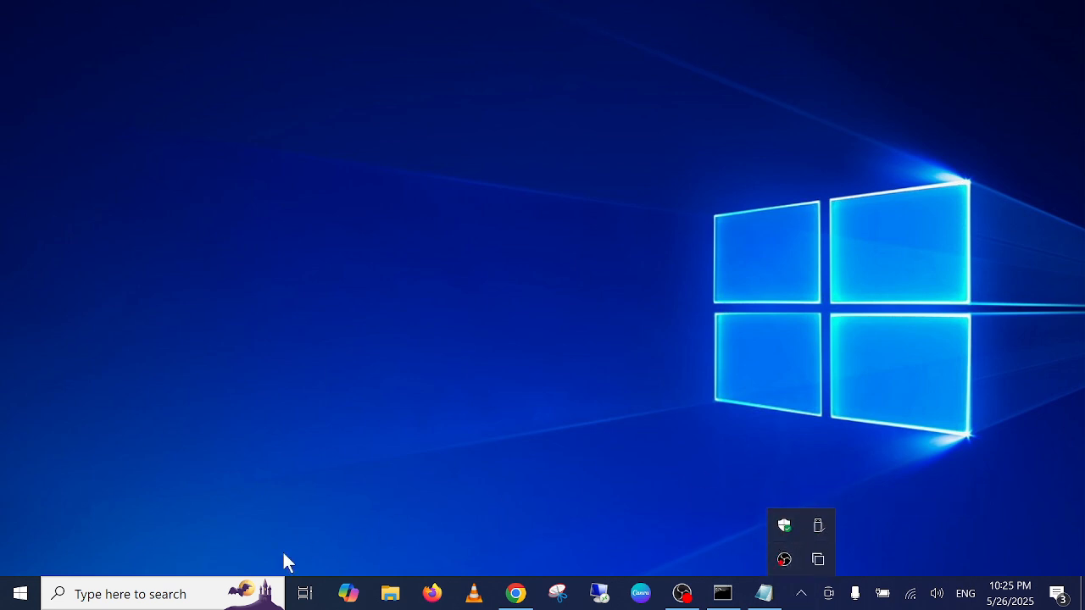
Step: Search 'control Panel', open Control Panel, and set View by to Category
text(control Panel)
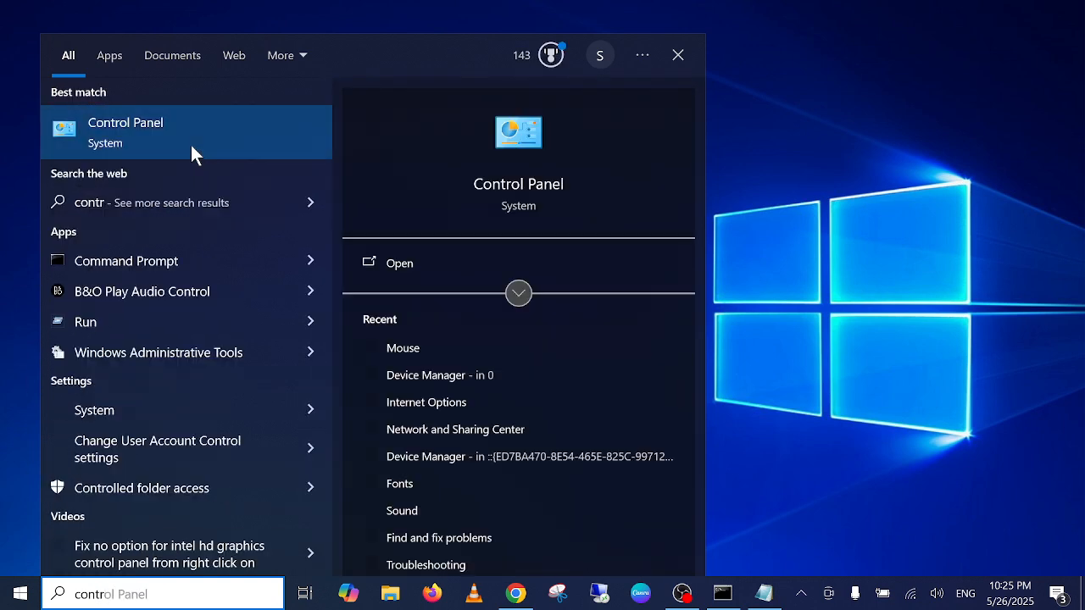
click(126, 123)
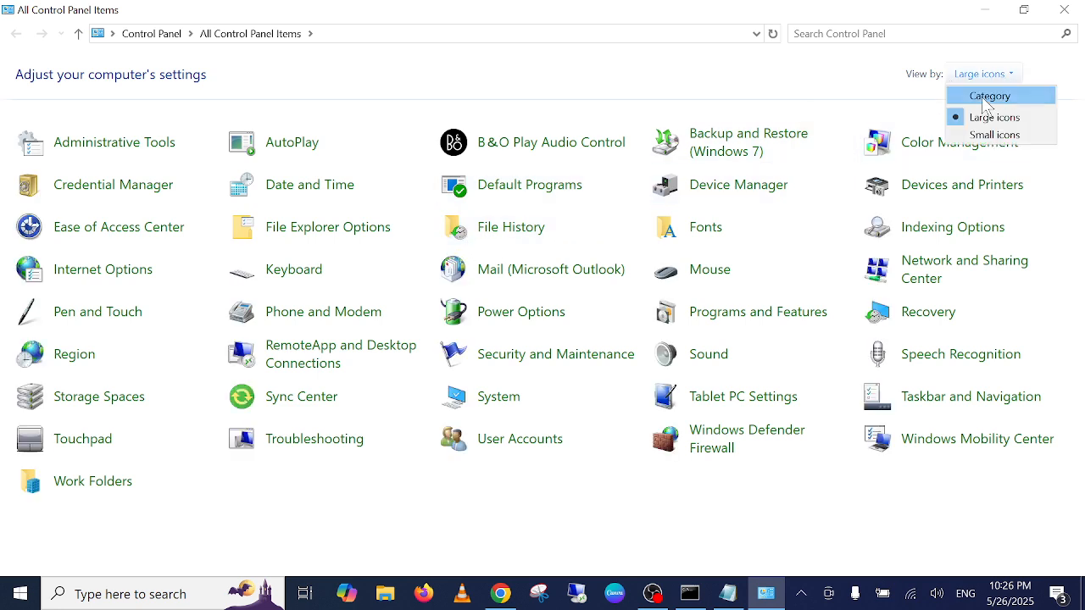
click(990, 95)
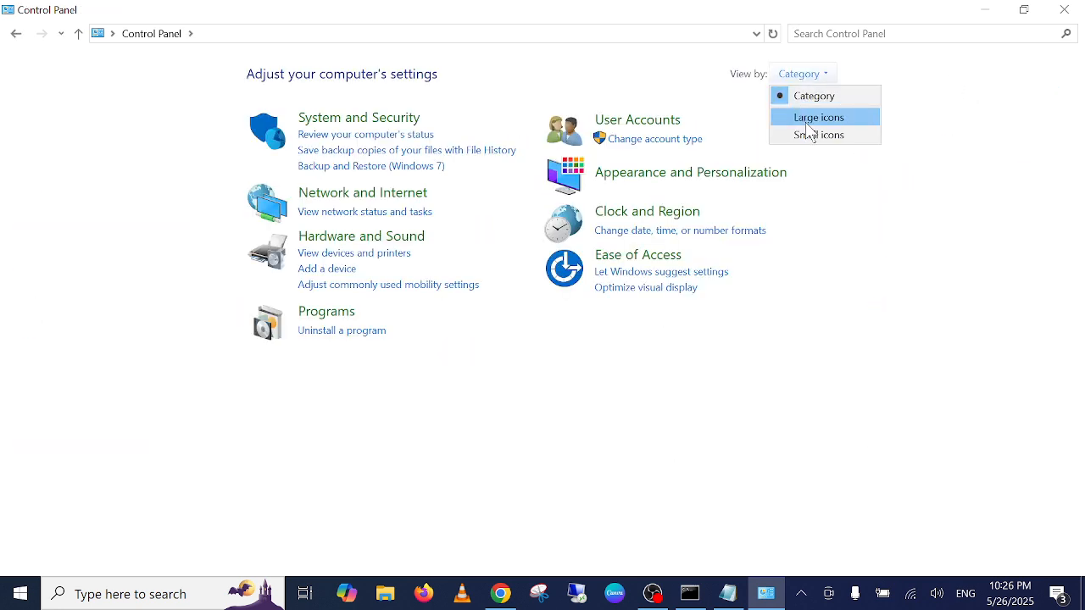
mouse_move(814, 95)
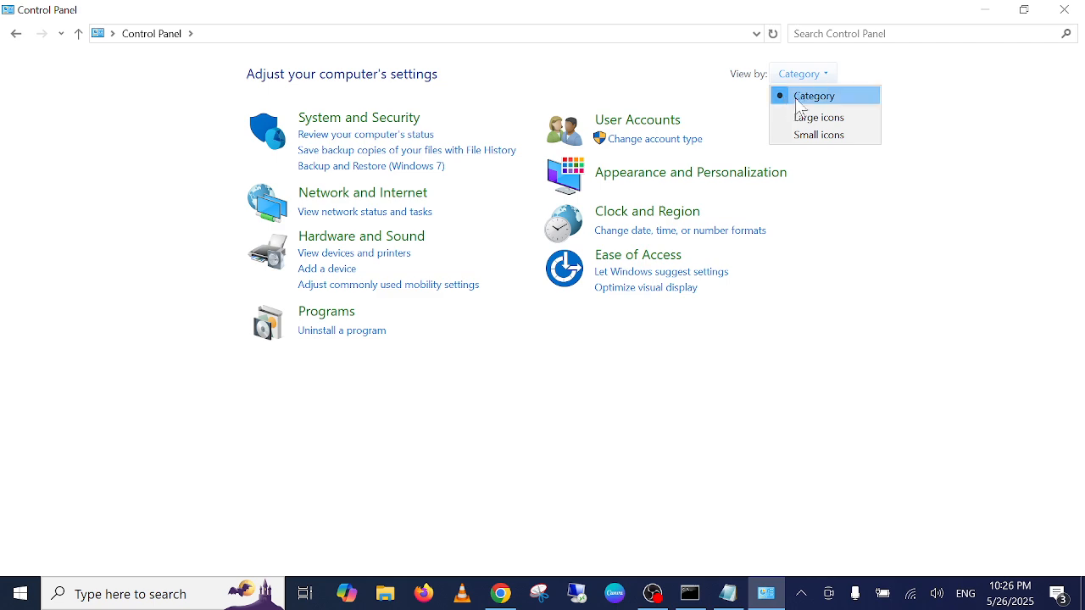
Step: Go to Programs, then 'Uninstall a program' under Programs and Features
click(326, 311)
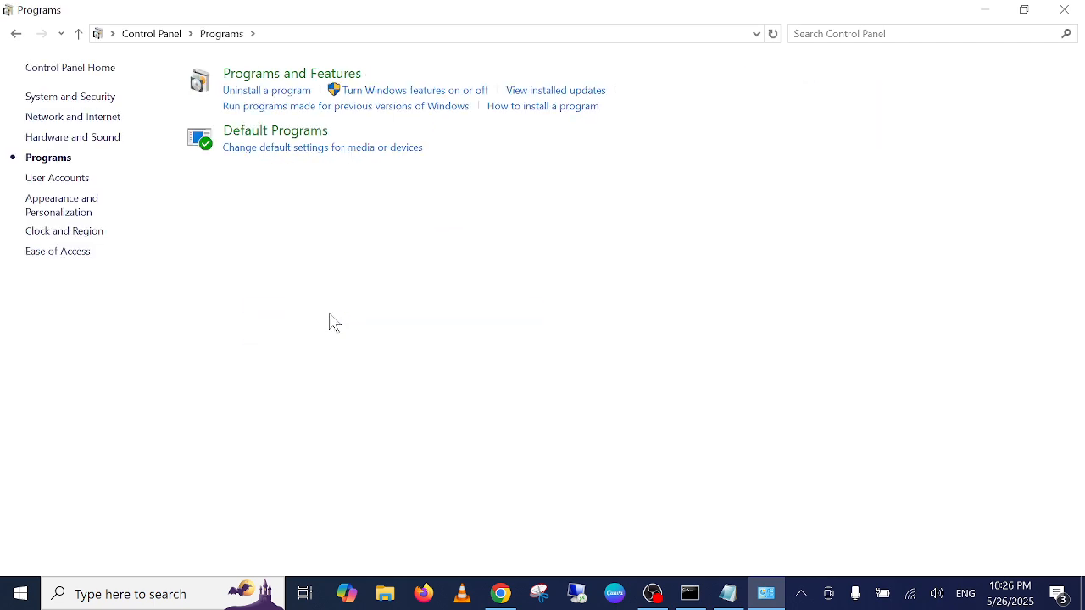
mouse_move(278, 100)
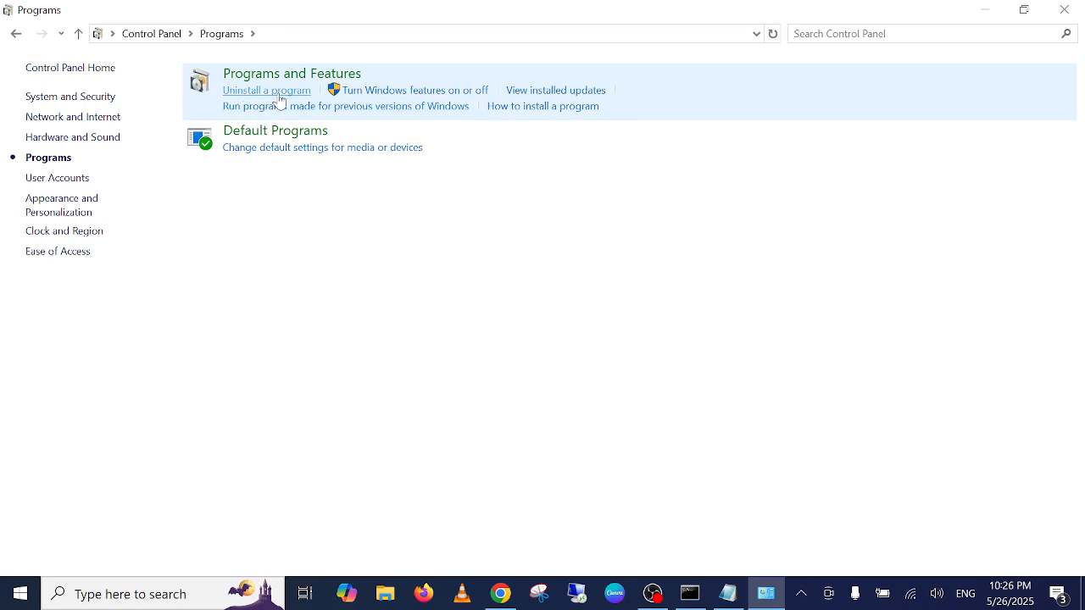
click(266, 90)
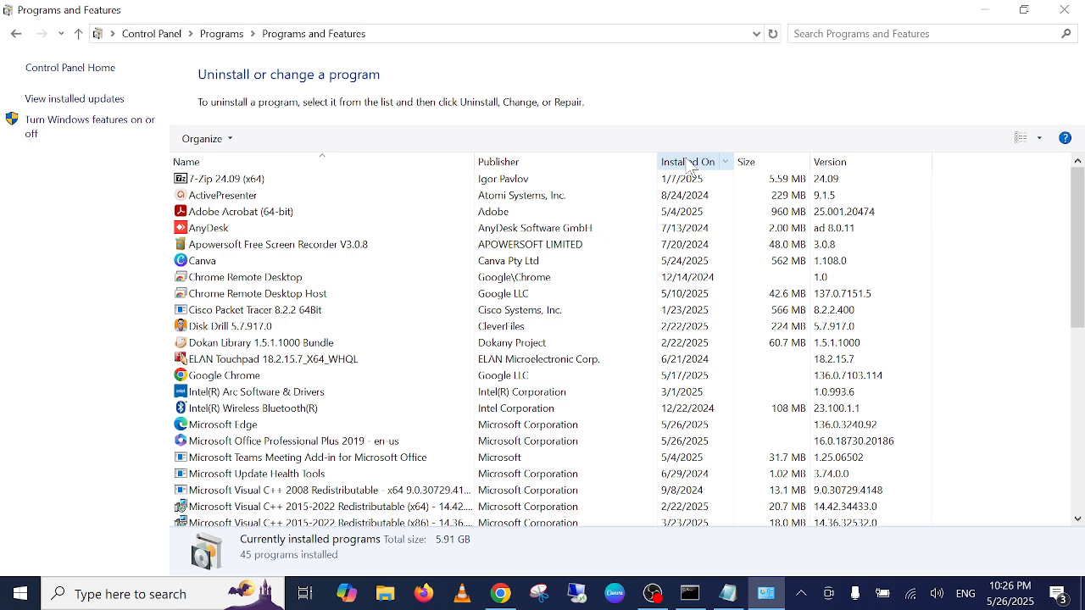
Step: Sort programs by Installed On and start uninstalling VideoPad Video Editor
click(689, 162)
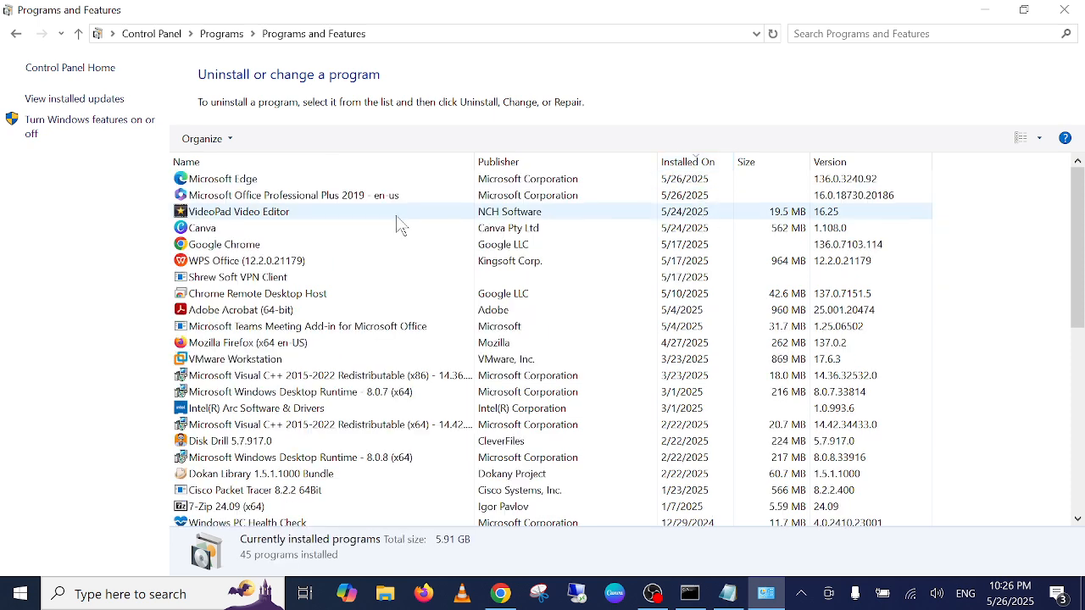
click(272, 195)
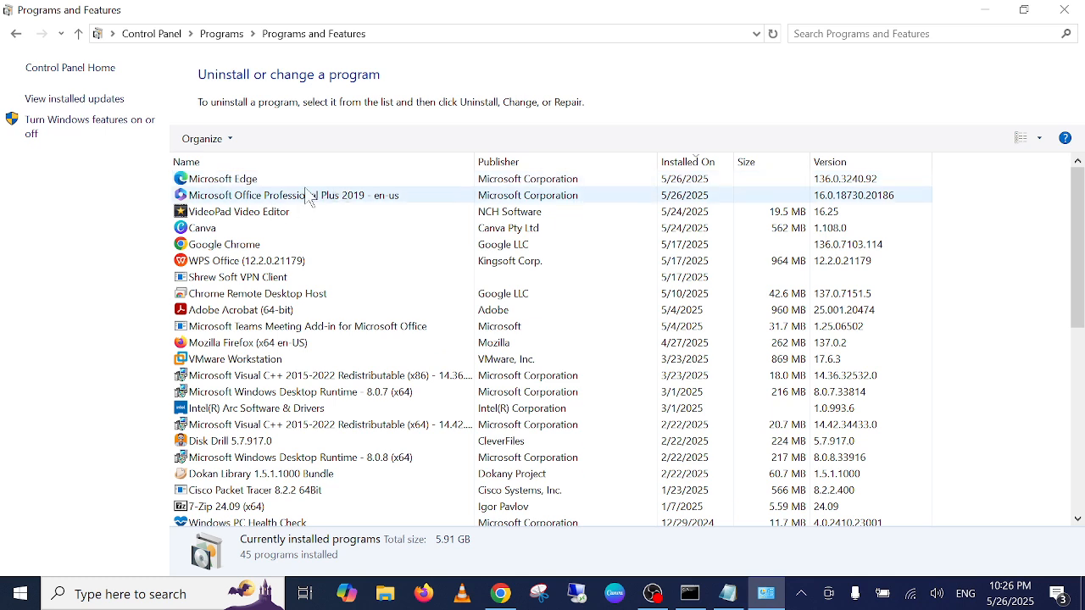
click(245, 211)
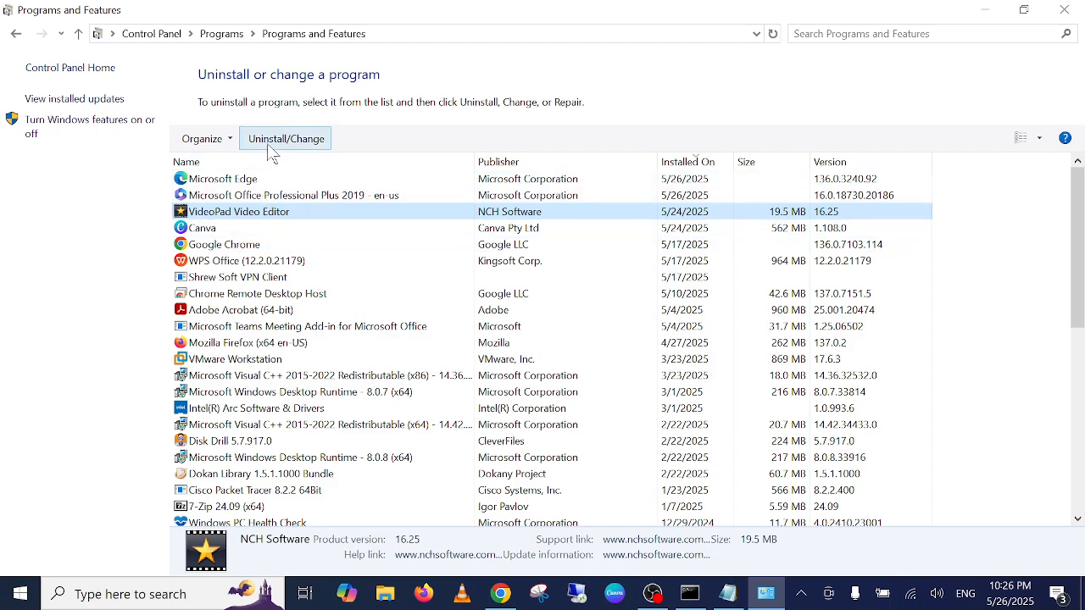
click(416, 358)
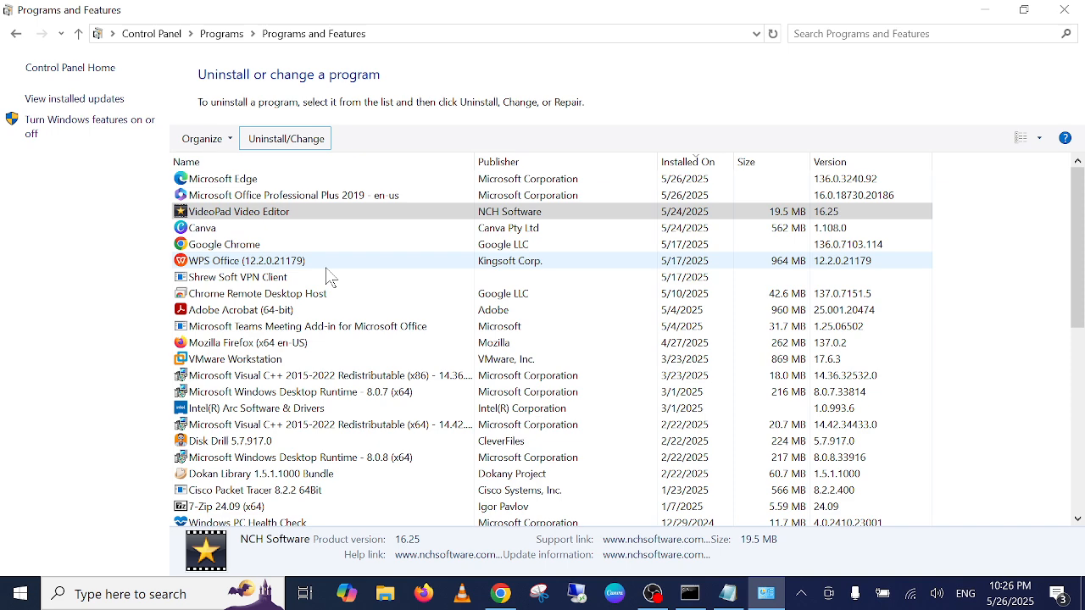
click(280, 195)
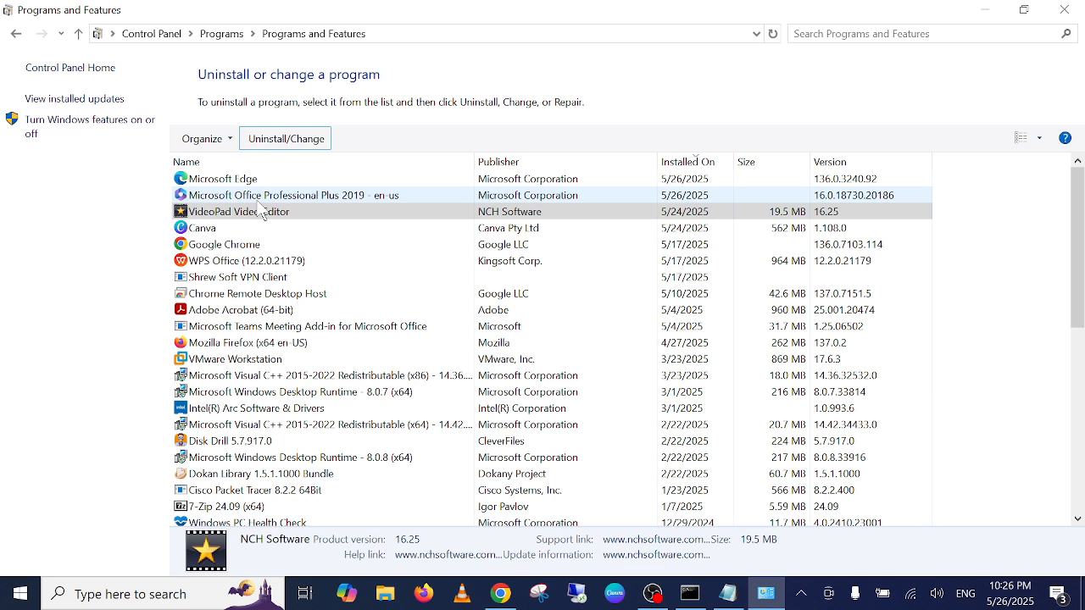
click(204, 228)
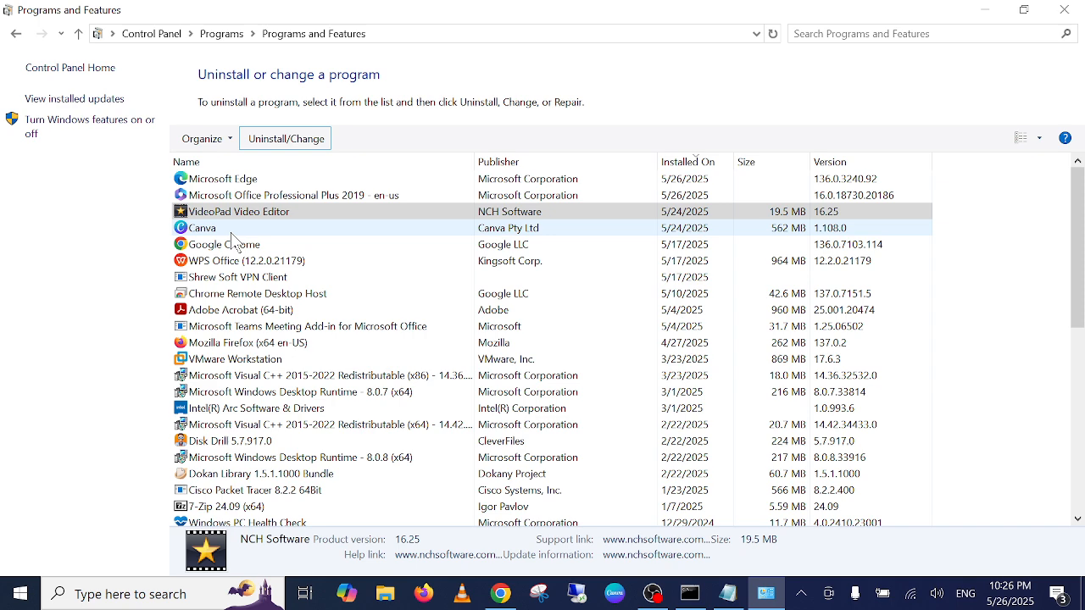
click(239, 211)
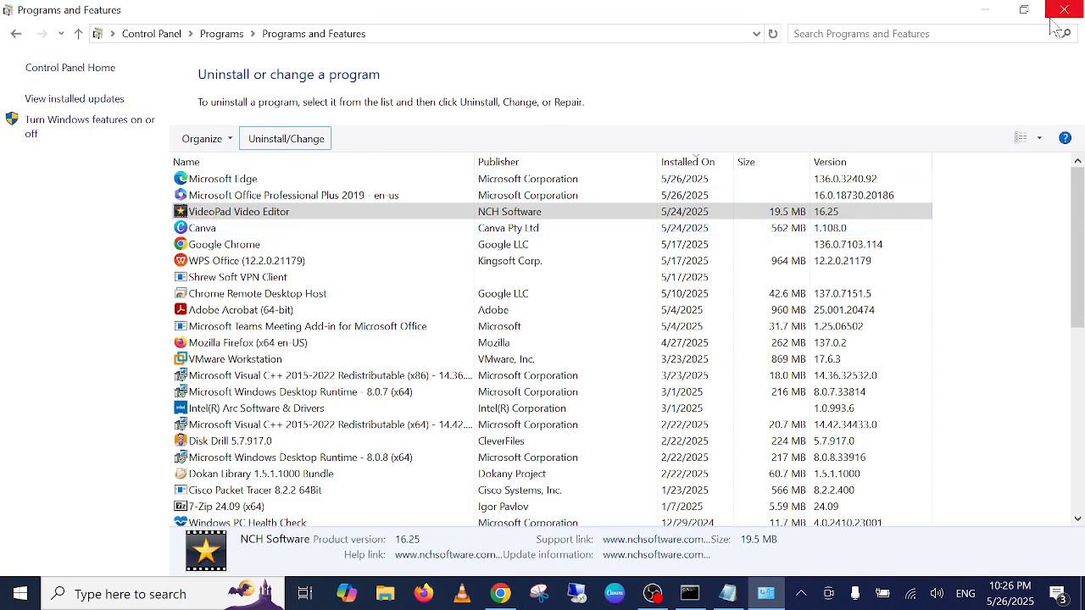
Step: Close Programs and Features, then finish the VideoPad uninstaller with data files deleted
click(1064, 9)
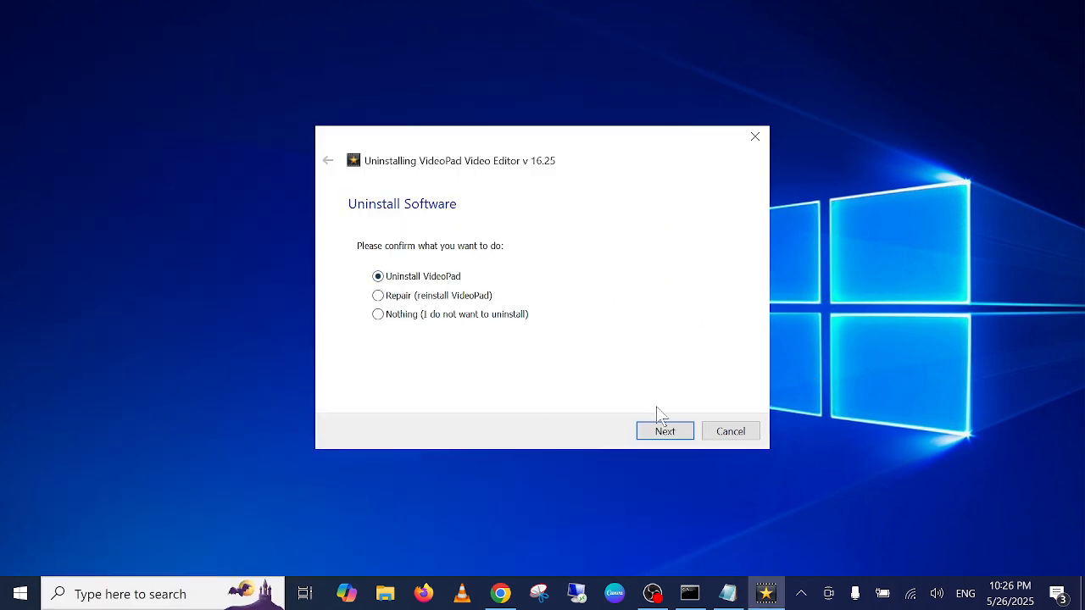
click(664, 430)
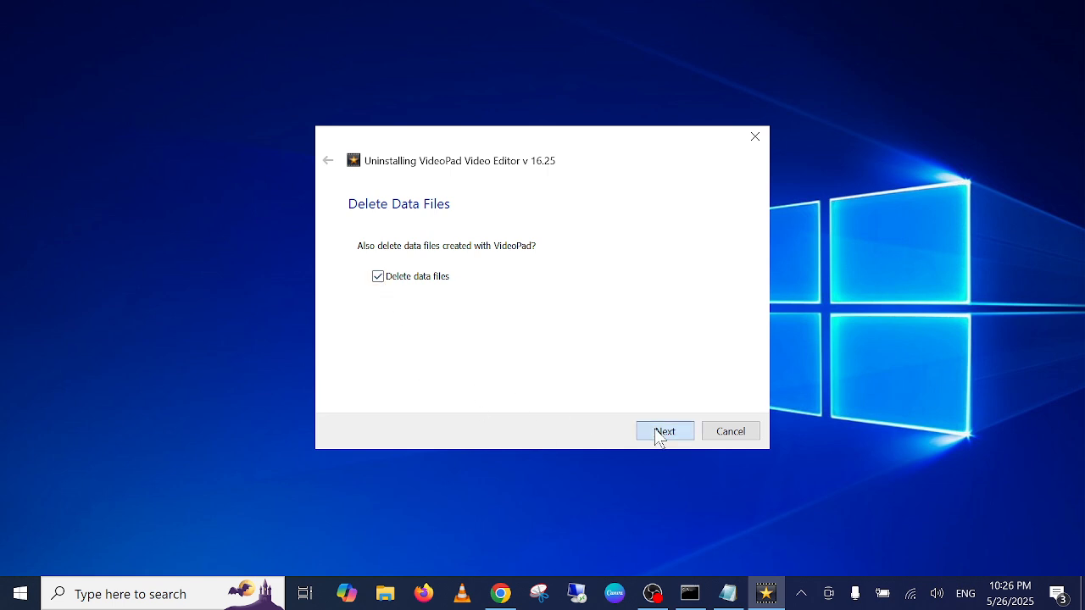
click(665, 431)
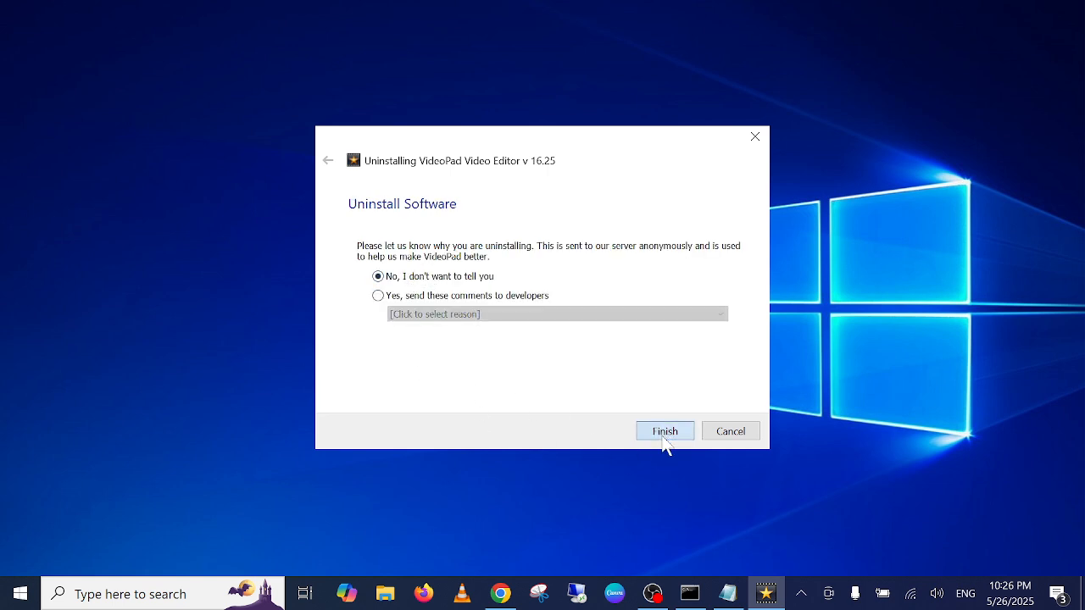
click(664, 430)
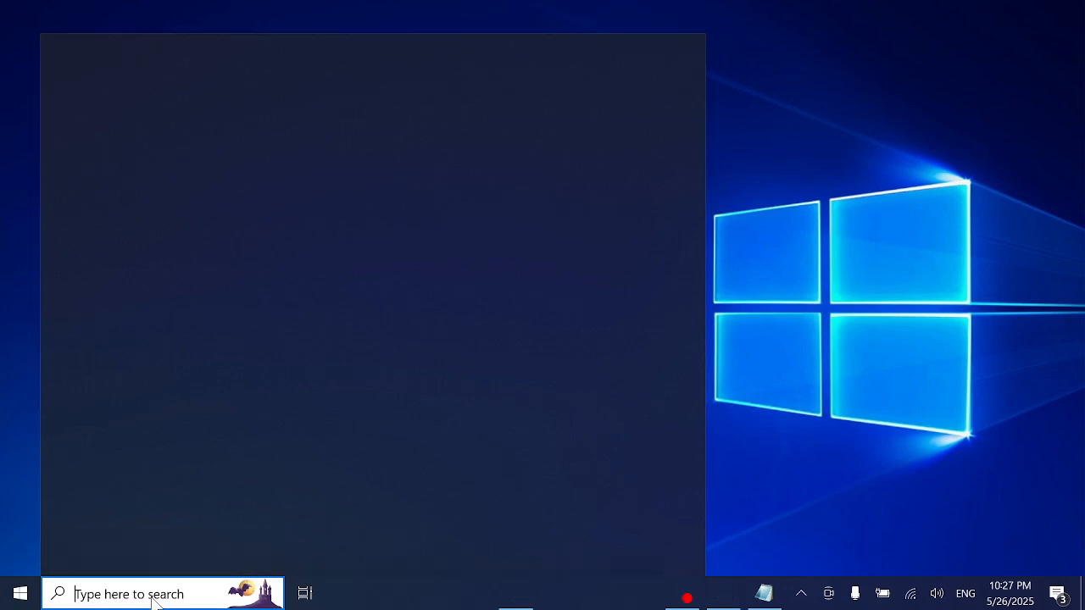
Step: Search 'restore', open Create a restore point, and launch System Restore
text(restore)
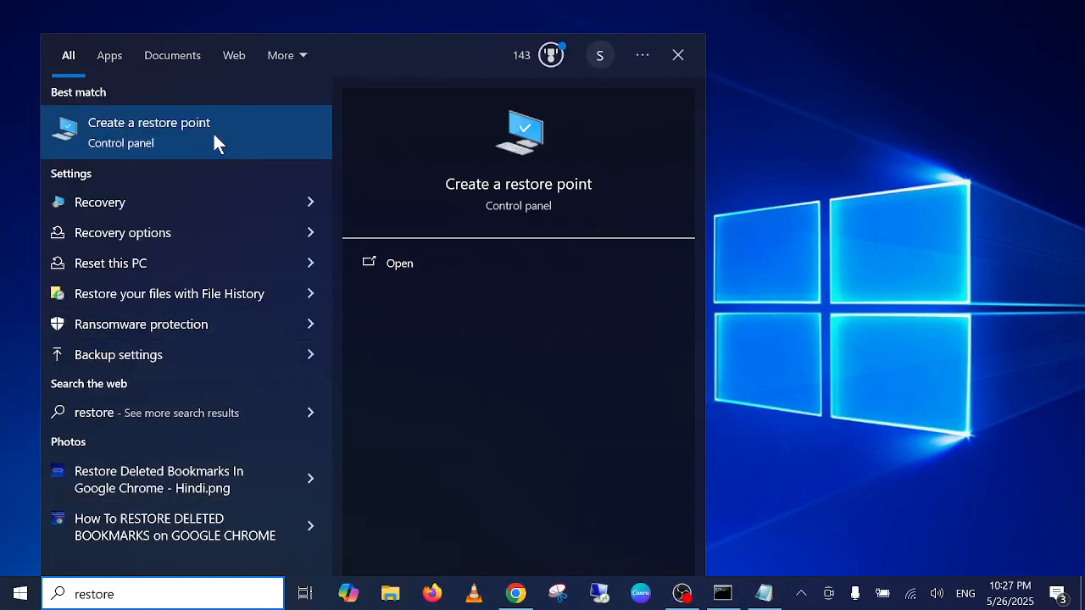
click(148, 131)
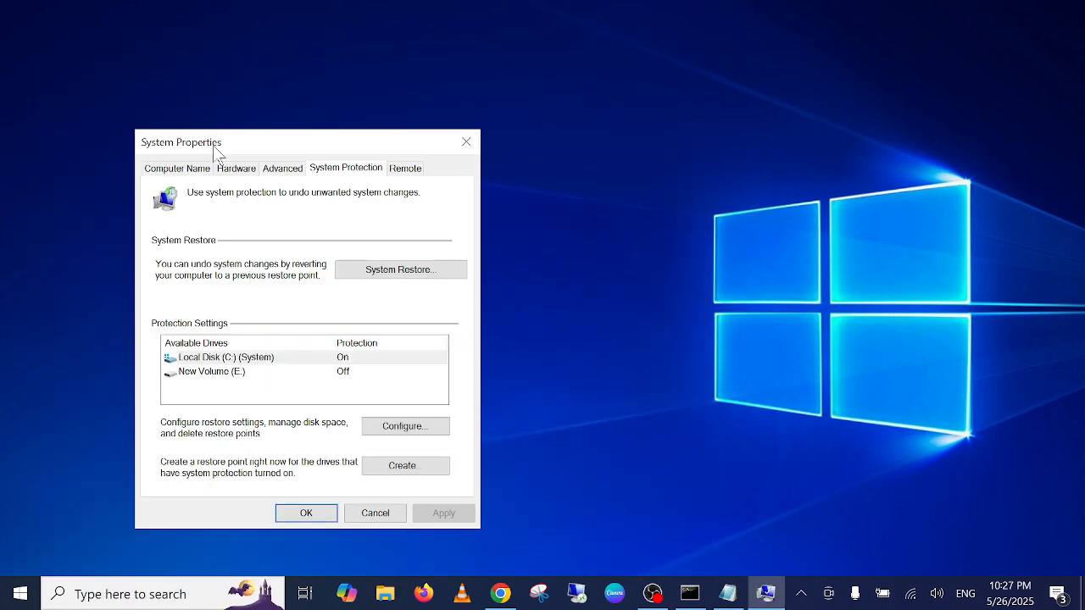
mouse_move(401, 269)
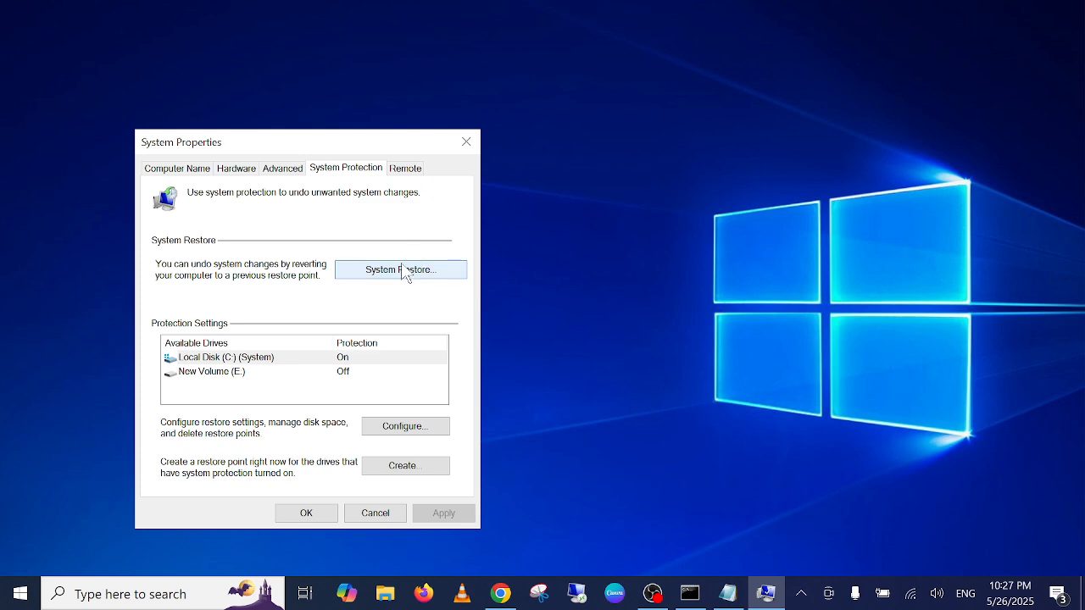
click(401, 269)
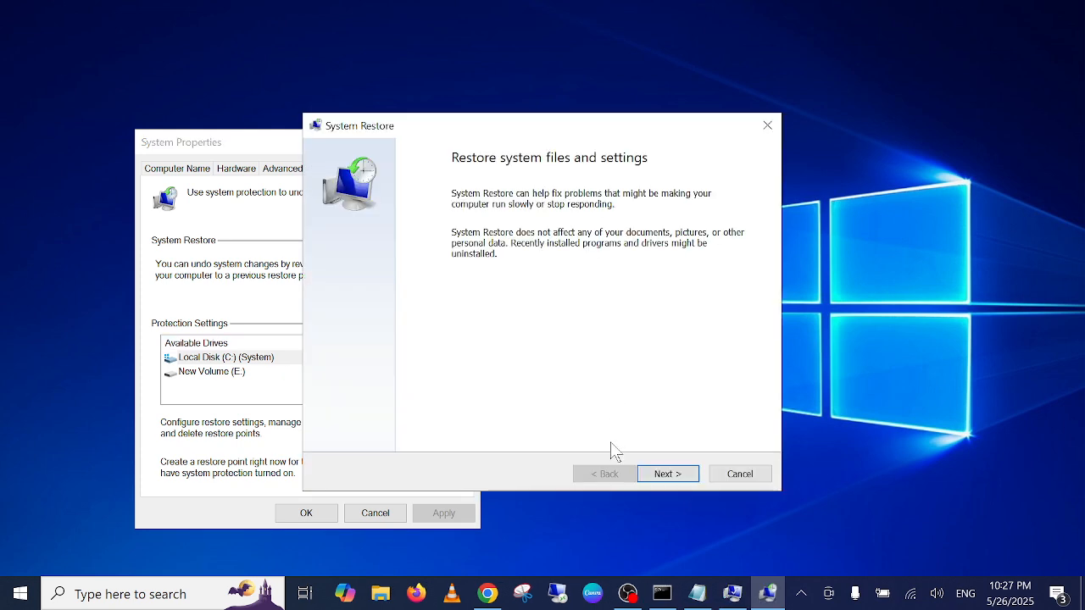
Step: Pick the 5/24/2025 automatic restore point, finish the wizard, and dismiss the warning
click(667, 473)
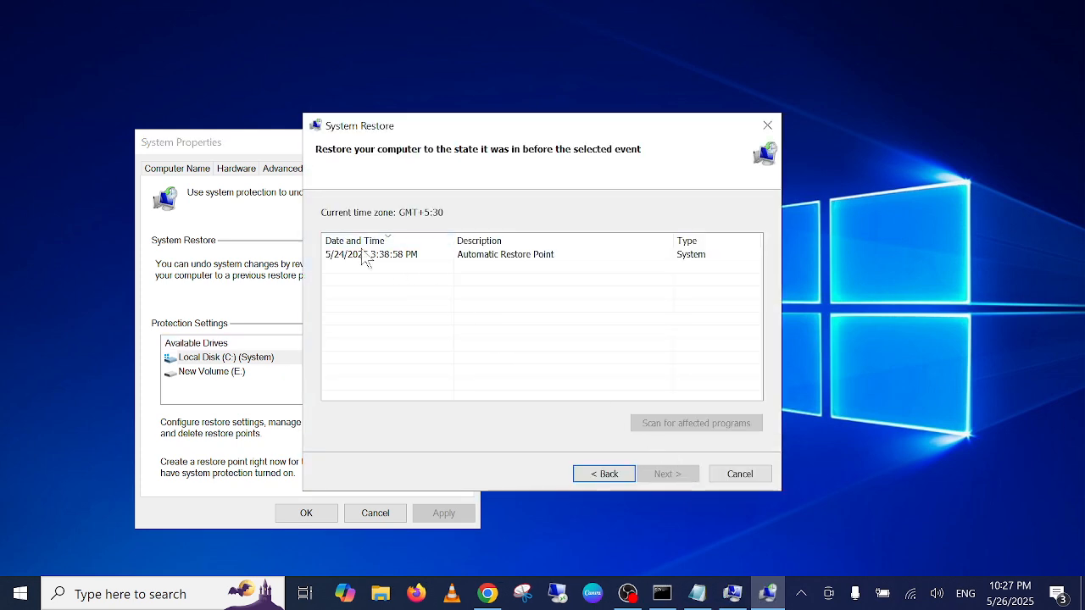
click(381, 254)
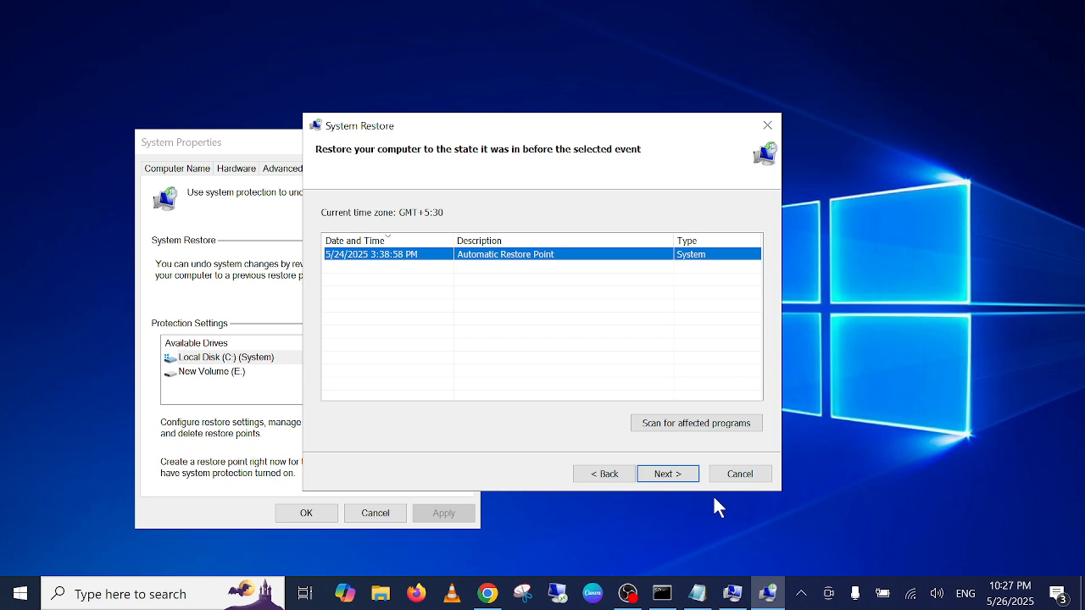
mouse_move(362, 363)
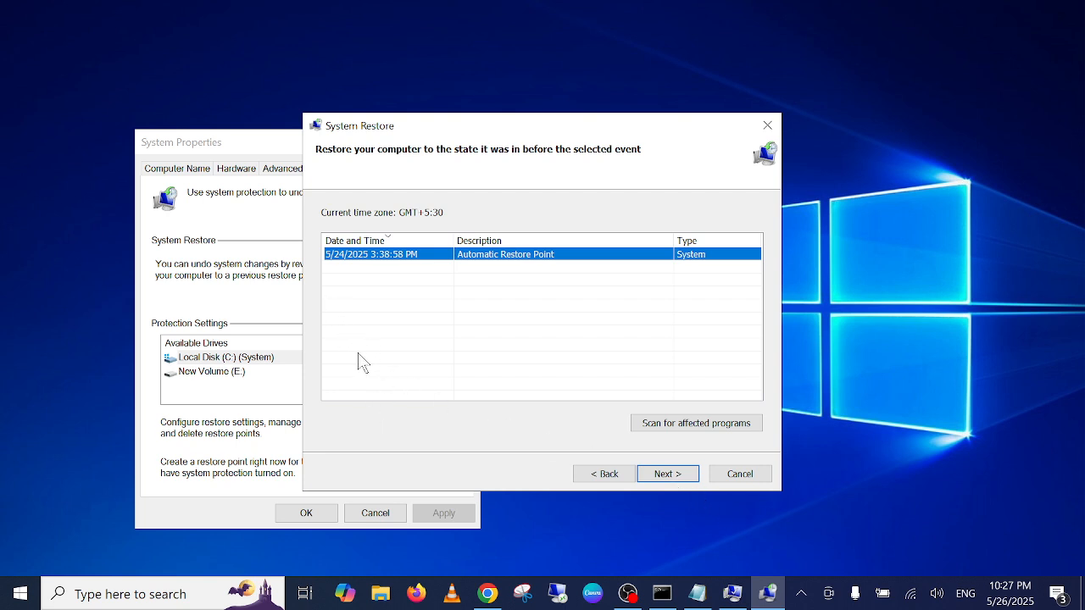
mouse_move(380, 434)
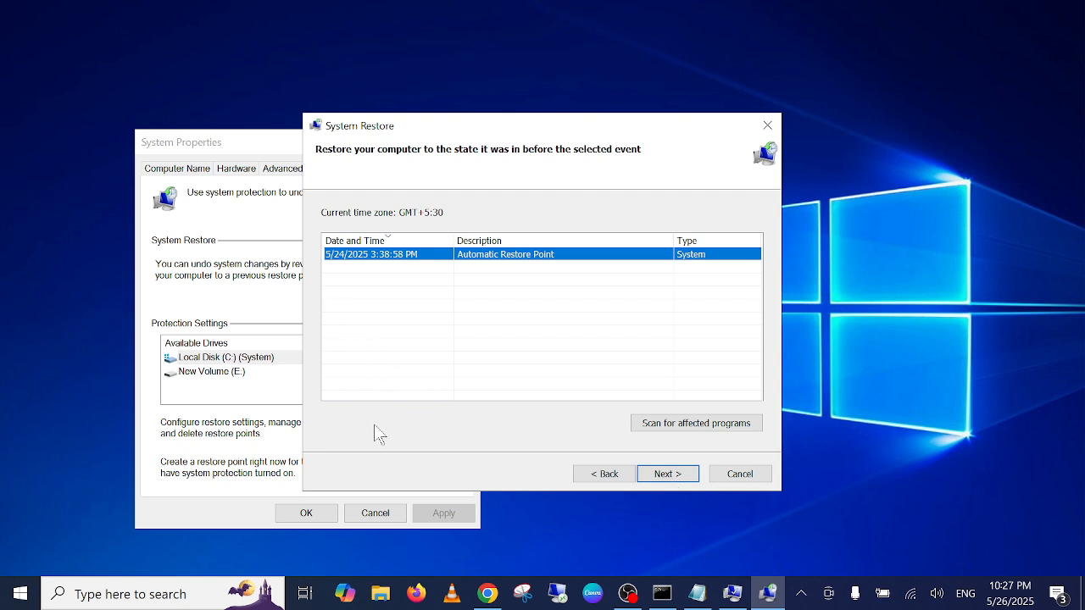
mouse_move(368, 423)
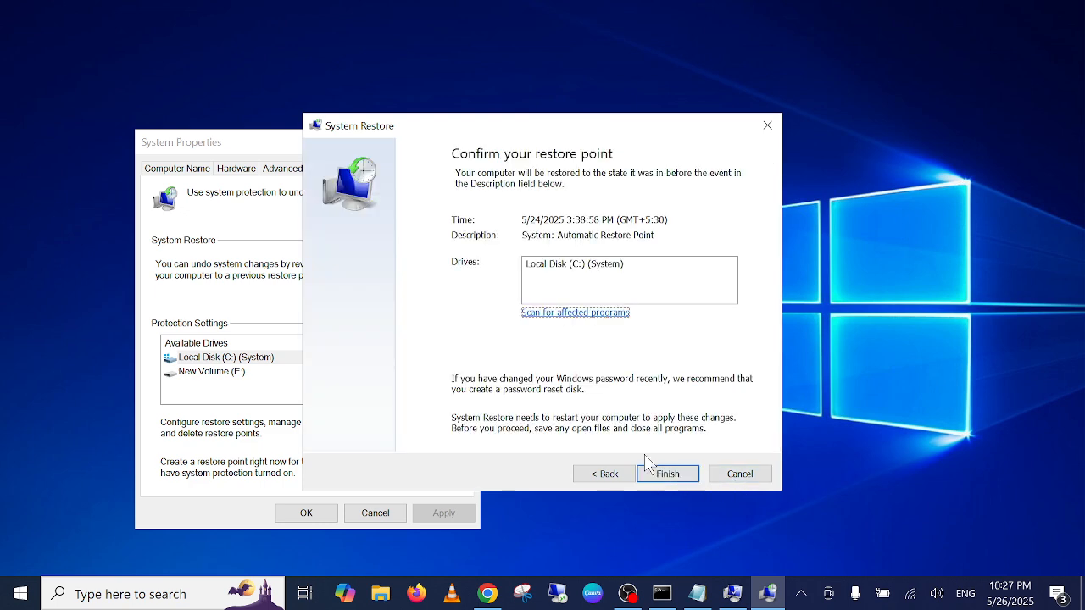
click(668, 473)
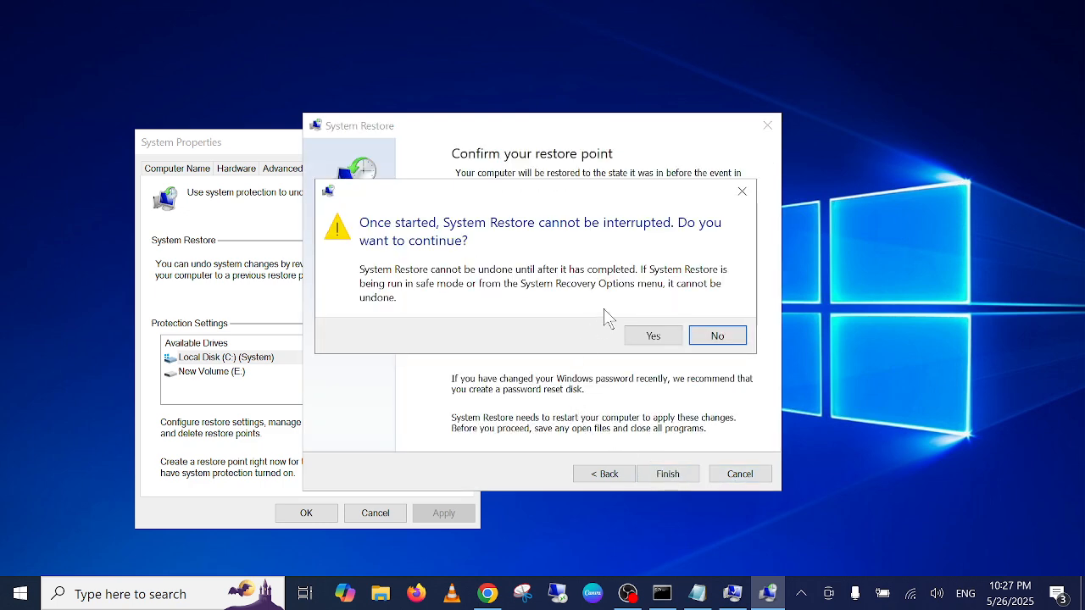
mouse_move(742, 190)
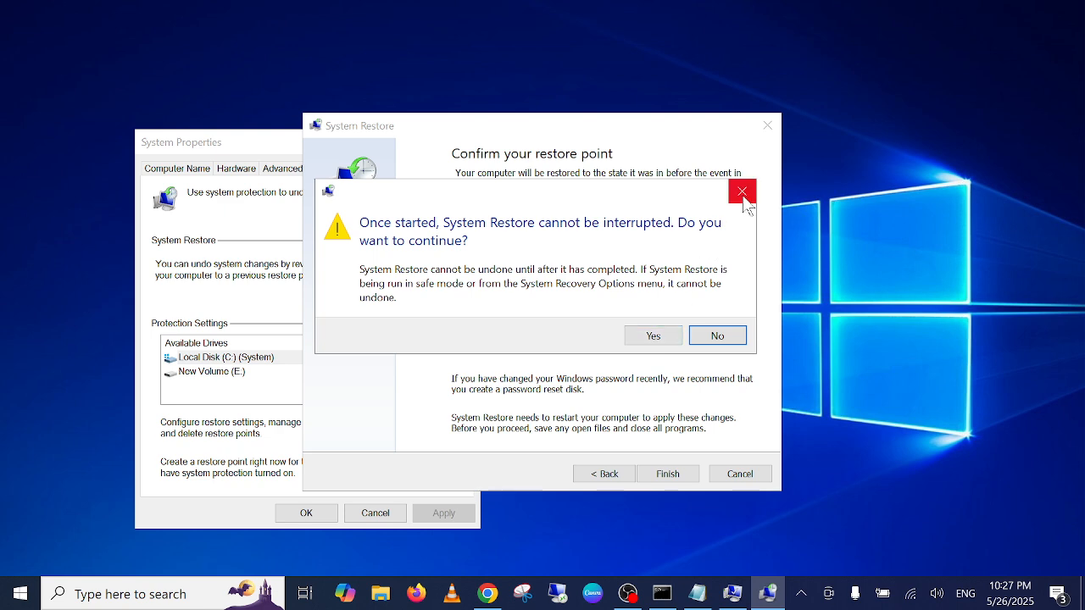
click(716, 335)
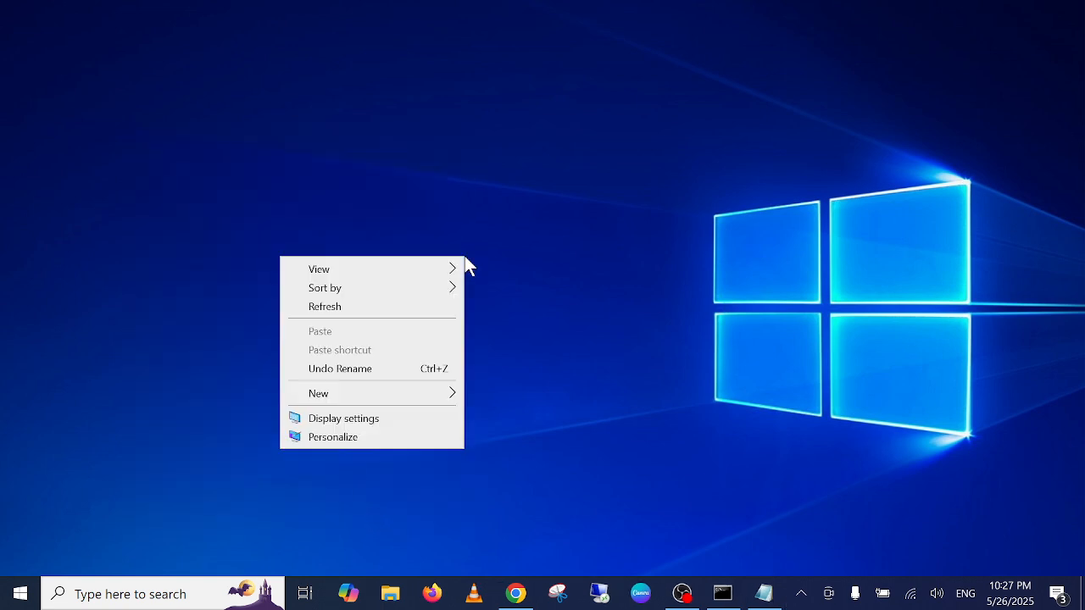
click(441, 218)
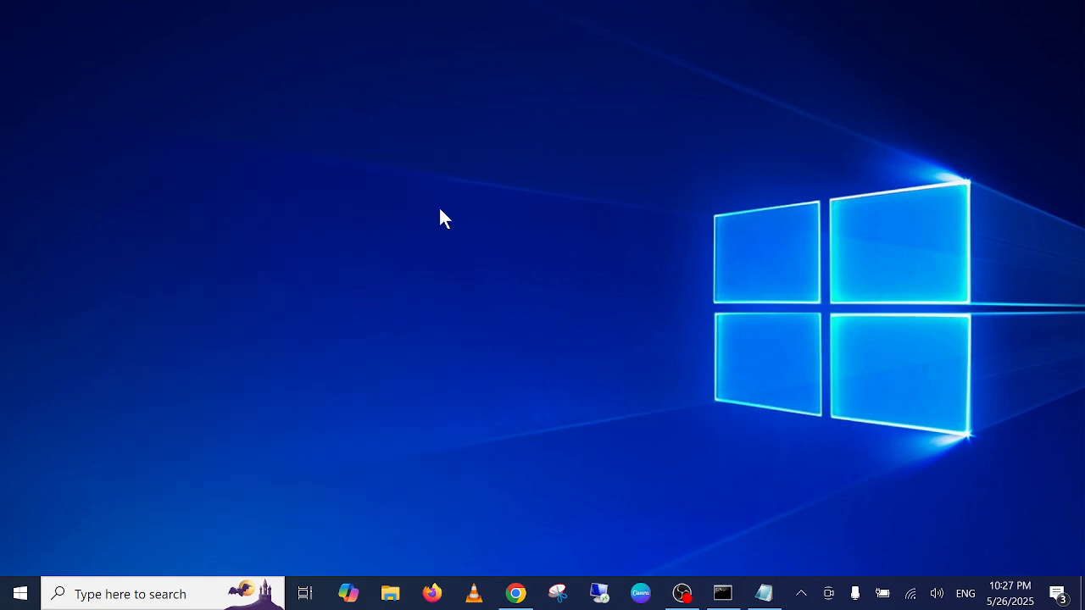